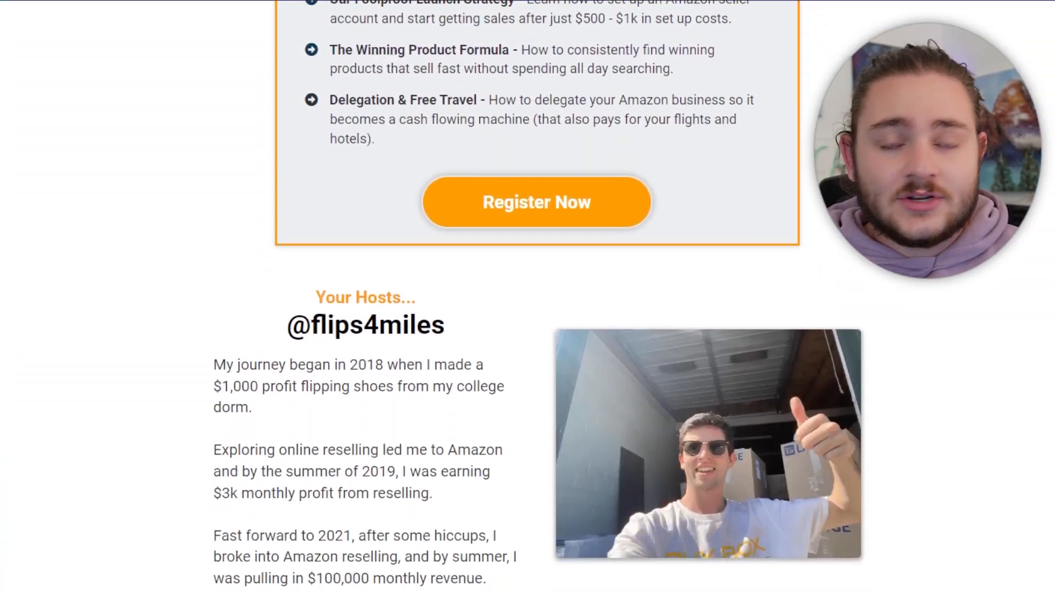
- Scroll the Ultra PRO toploaders listing down to Keepa's price history chart
{"action": "scroll", "scroll_direction": "down", "scroll_amount": 3}
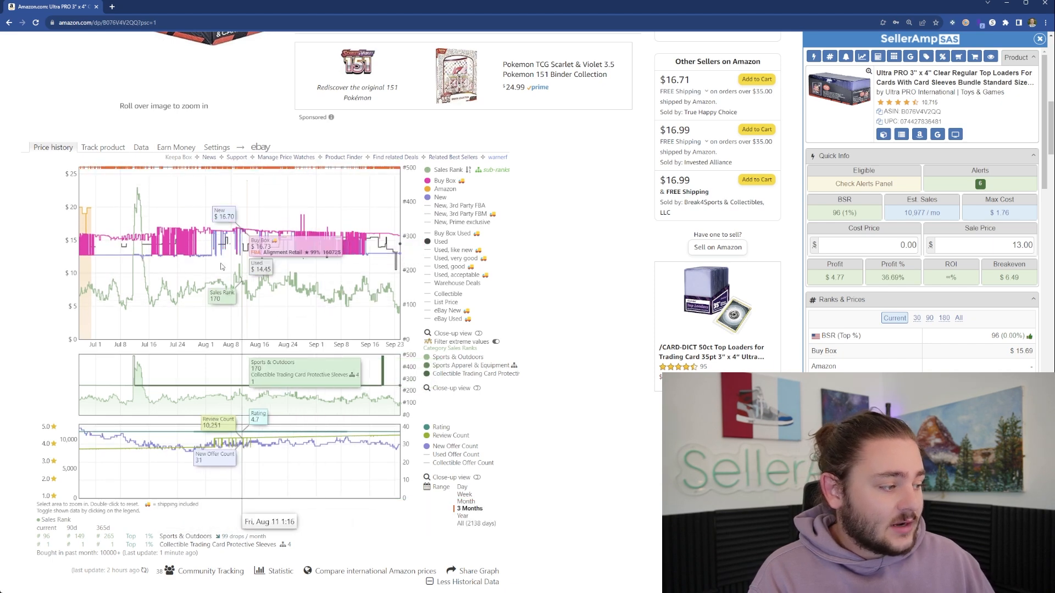
{"action": "mouse_move", "coordinate": [322, 335]}
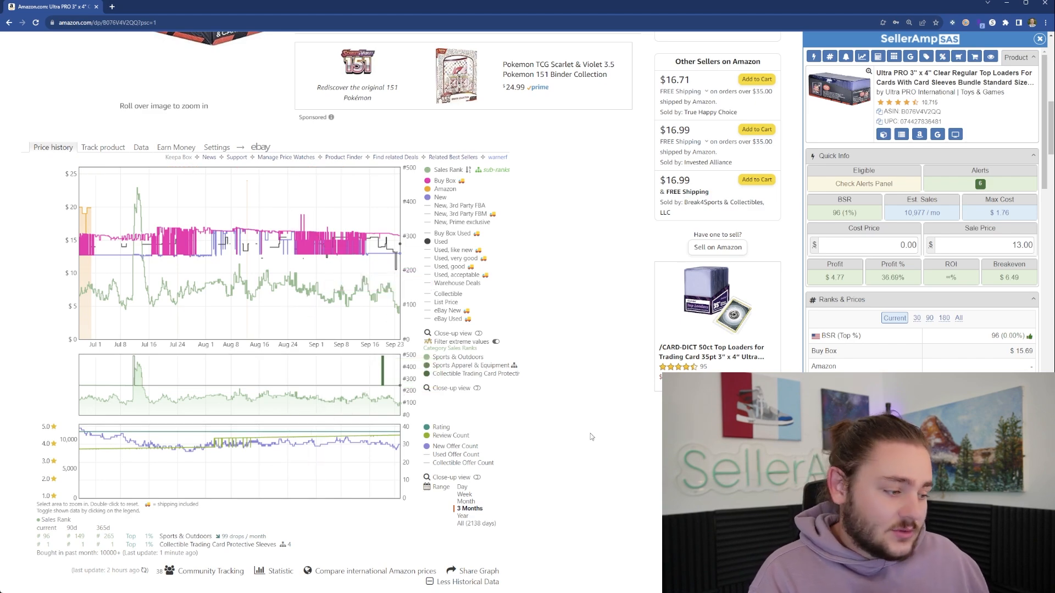
- Set the Keepa chart range for the Ultra PRO toploaders to Year
{"action": "left_click", "coordinate": [462, 516]}
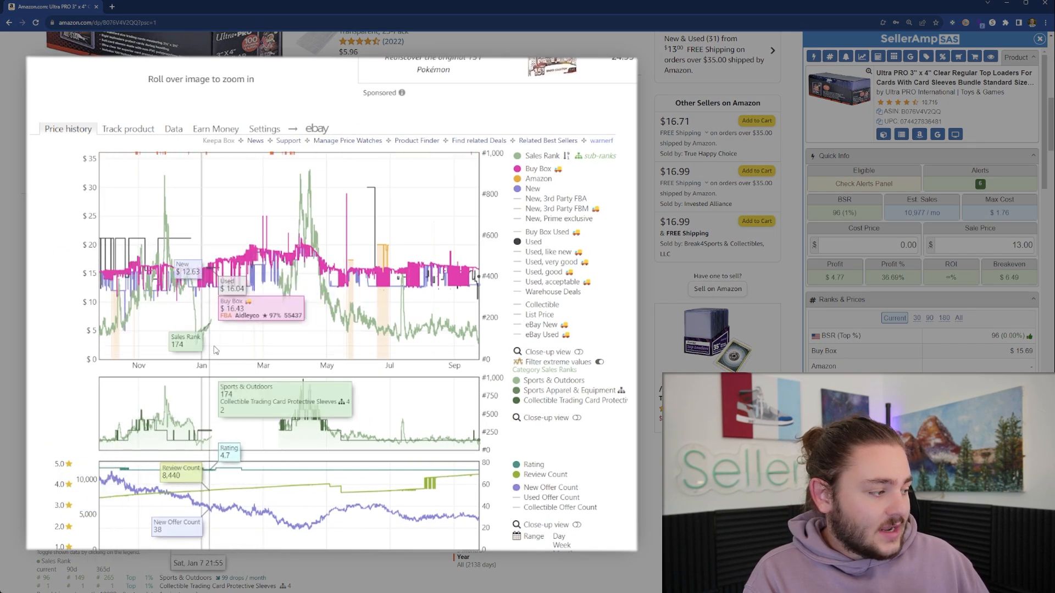
{"action": "mouse_move", "coordinate": [195, 343]}
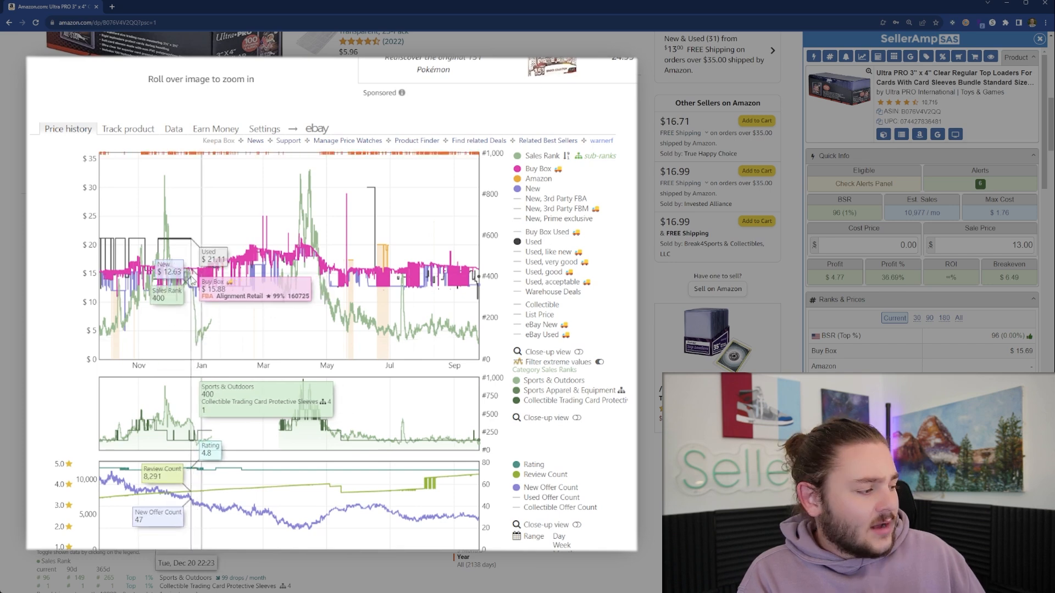
{"action": "mouse_move", "coordinate": [194, 282]}
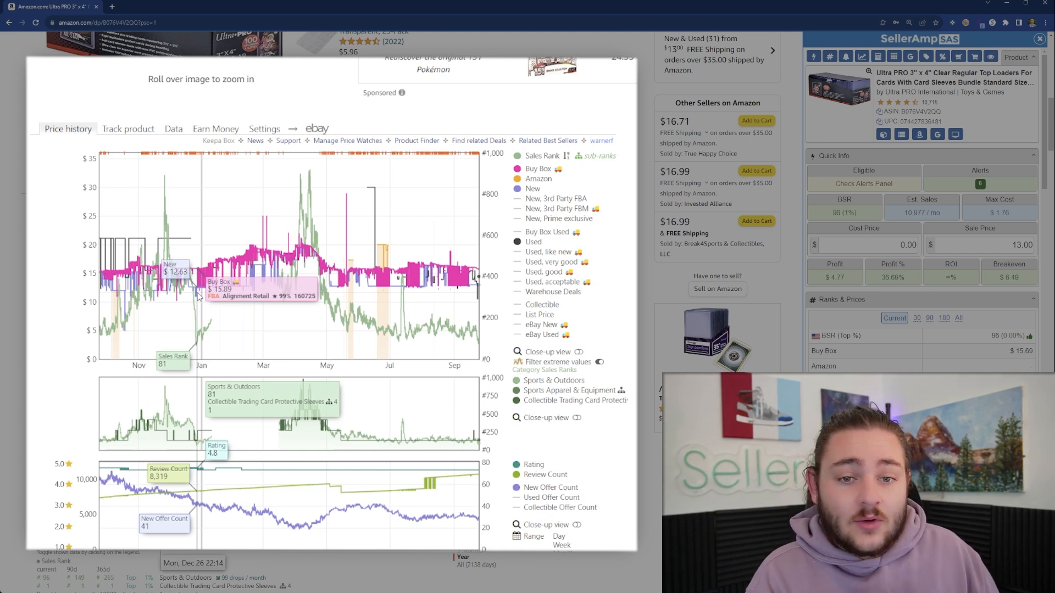
{"action": "mouse_move", "coordinate": [196, 296]}
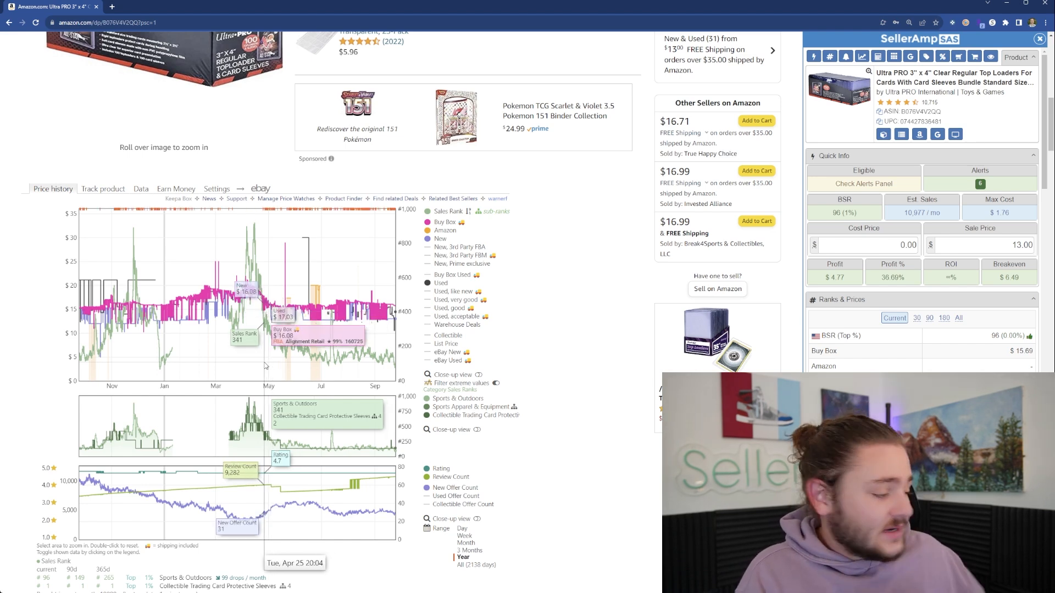
{"action": "mouse_move", "coordinate": [155, 343]}
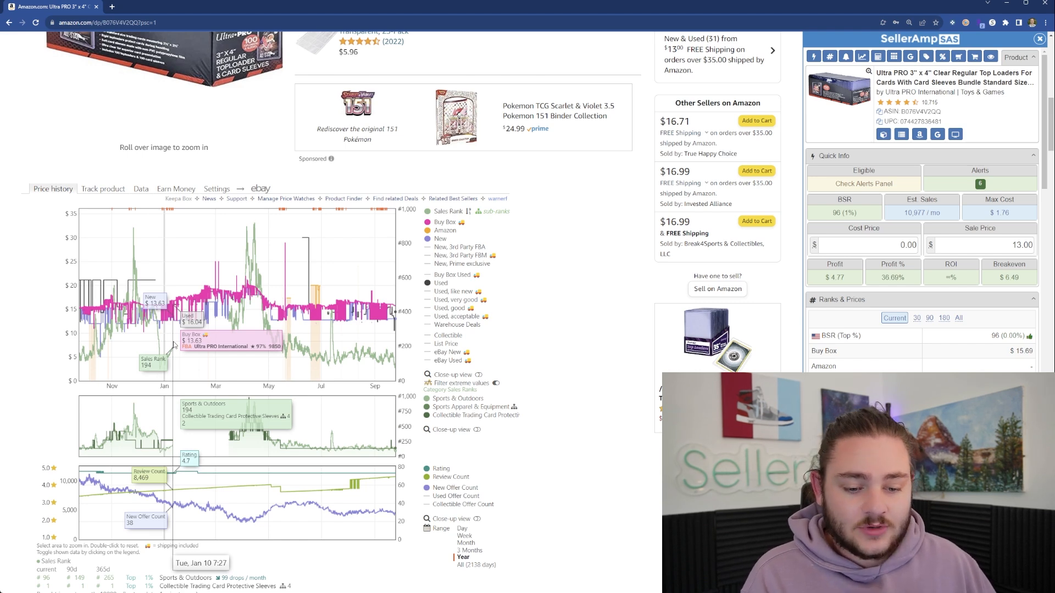
{"action": "mouse_move", "coordinate": [169, 339]}
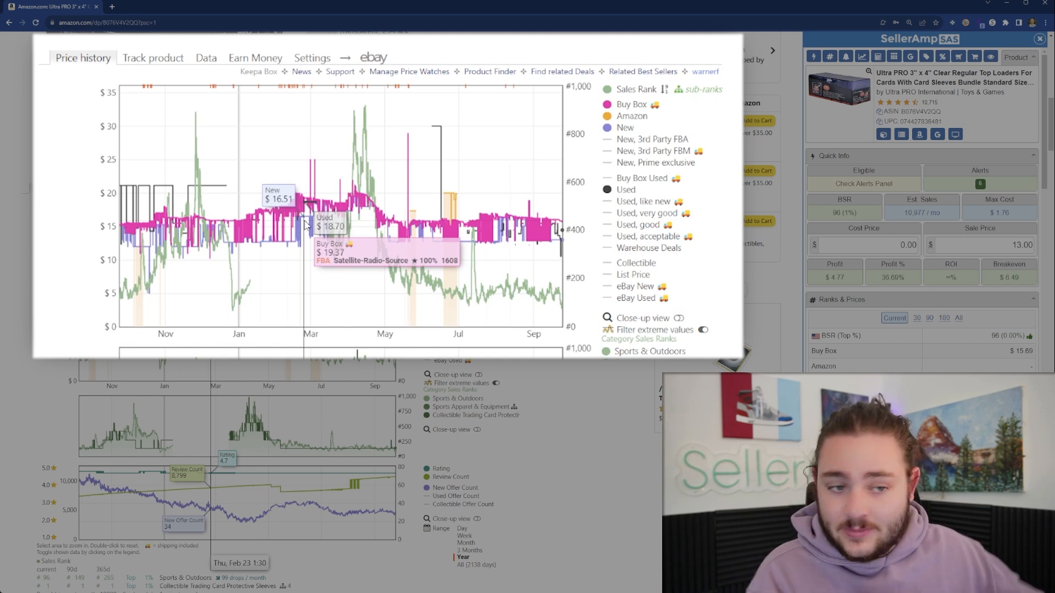
{"action": "mouse_move", "coordinate": [404, 272]}
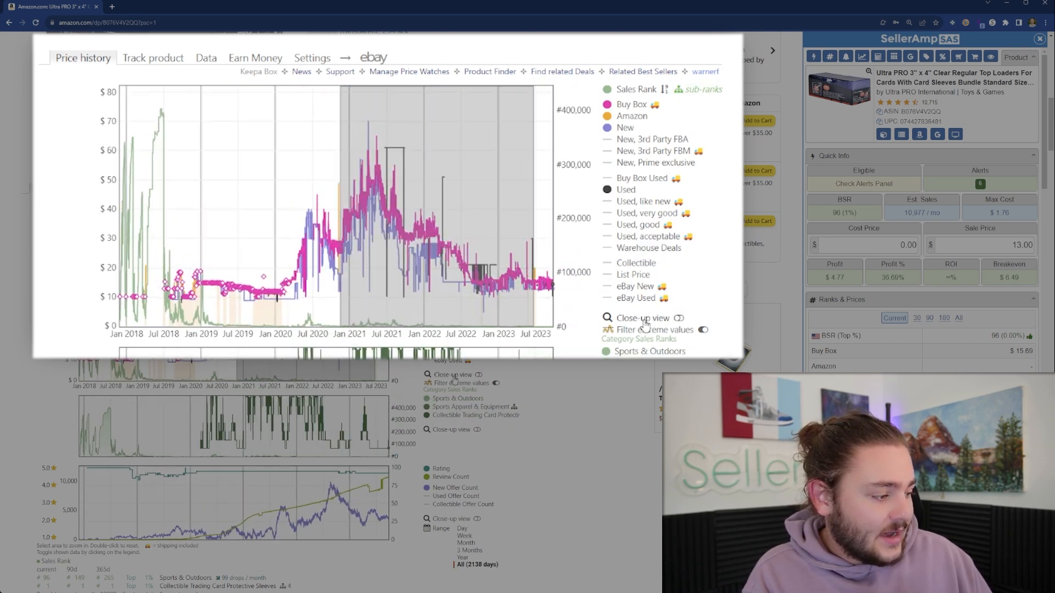
{"action": "mouse_move", "coordinate": [208, 317]}
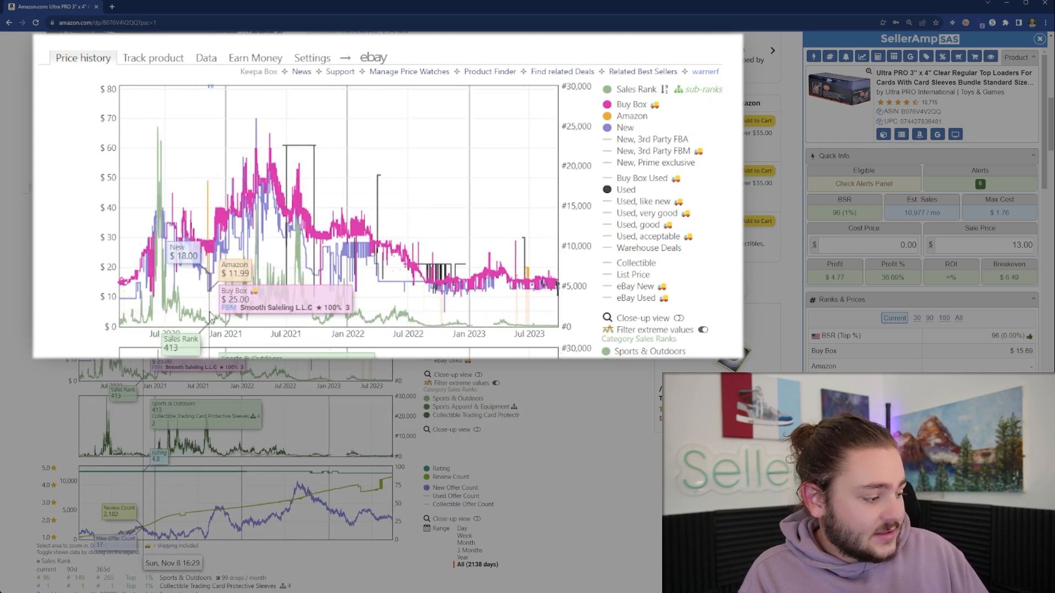
{"action": "mouse_move", "coordinate": [236, 316]}
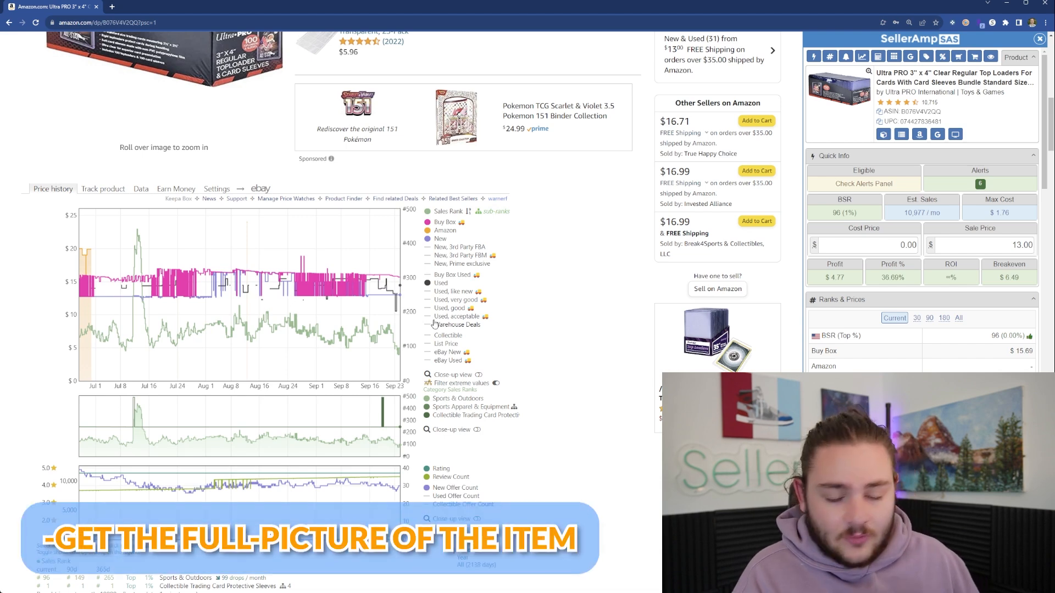
{"action": "mouse_move", "coordinate": [360, 319]}
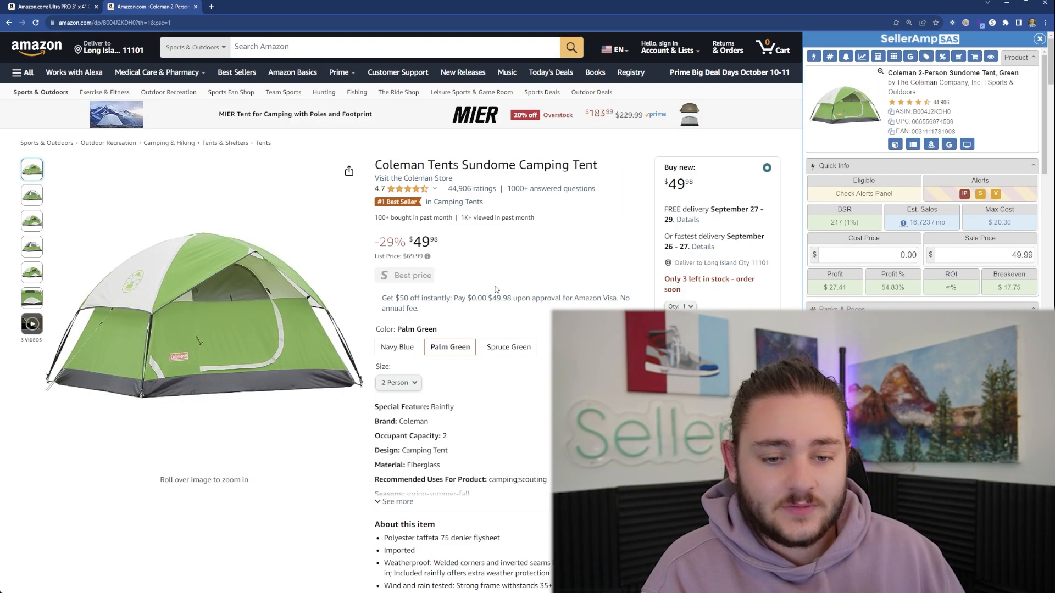
- Scroll the Coleman Sundome tent page down to Keepa's three-month price chart
{"action": "scroll", "scroll_direction": "down", "scroll_amount": 3}
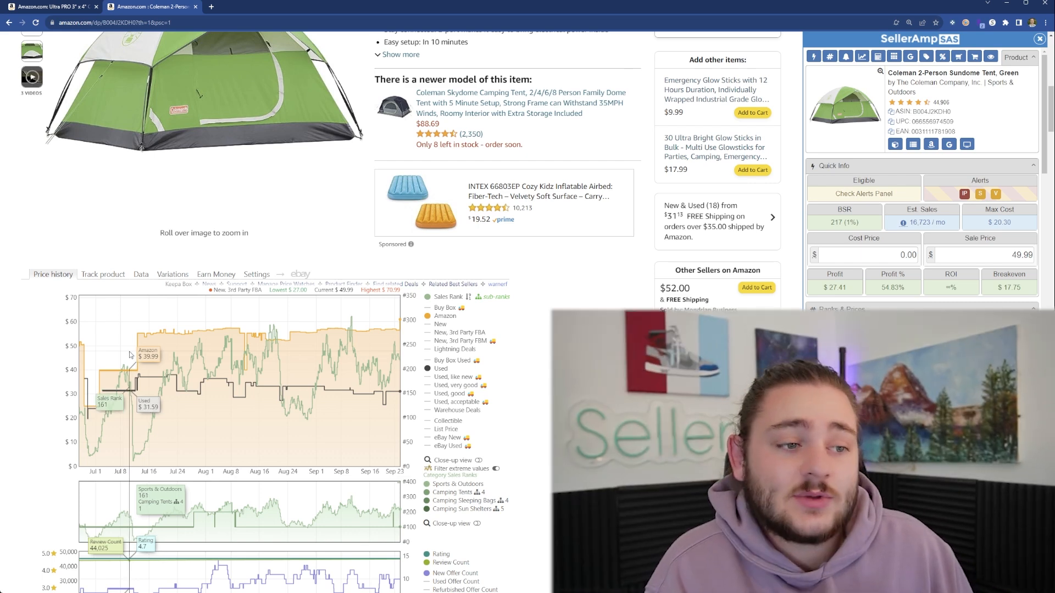
{"action": "mouse_move", "coordinate": [317, 359]}
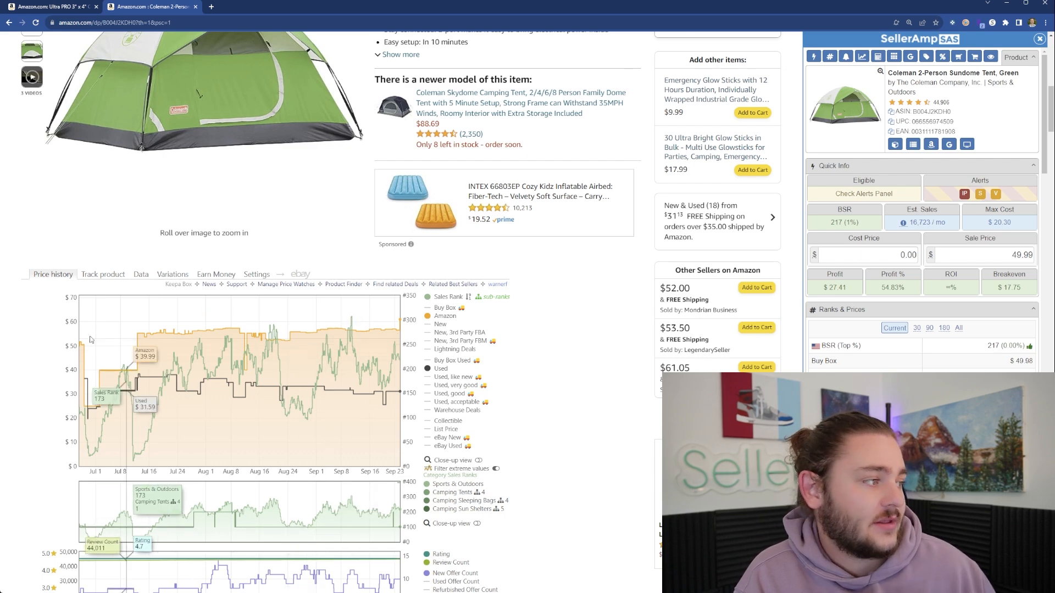
{"action": "left_click", "coordinate": [140, 273]}
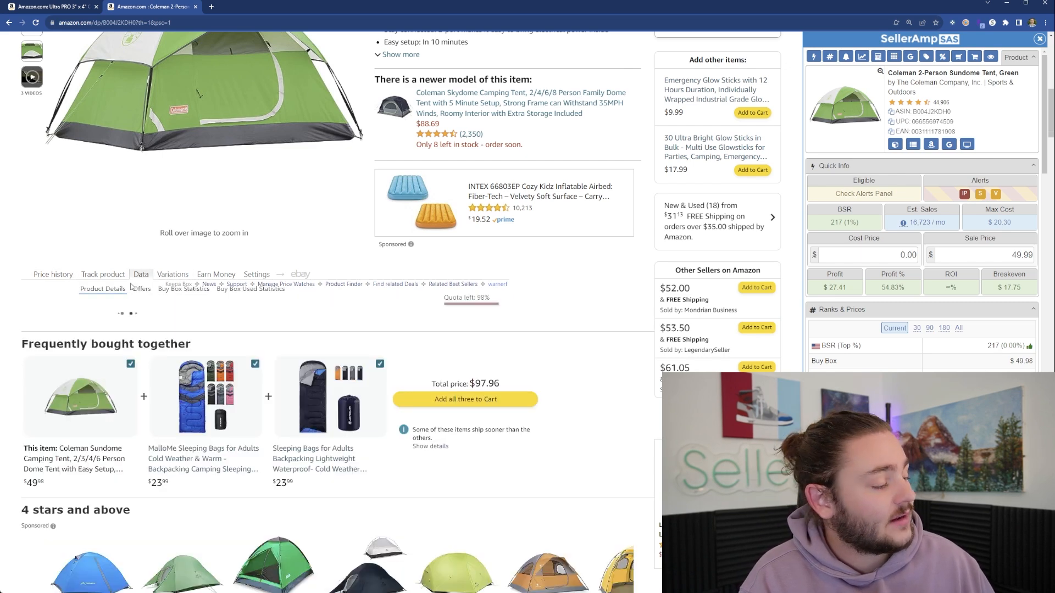
{"action": "left_click", "coordinate": [183, 290]}
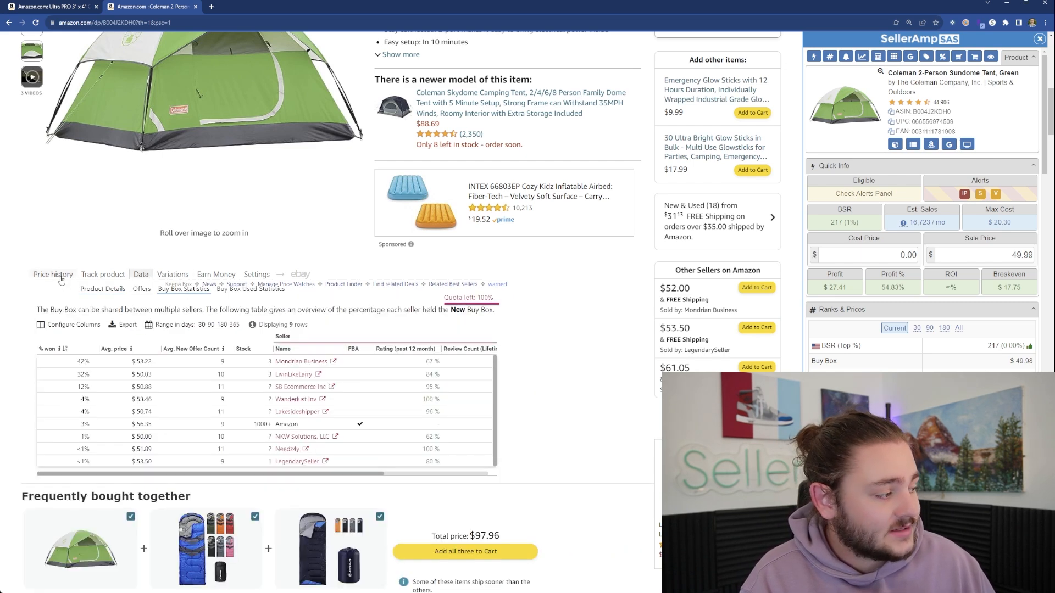
{"action": "left_click", "coordinate": [53, 273]}
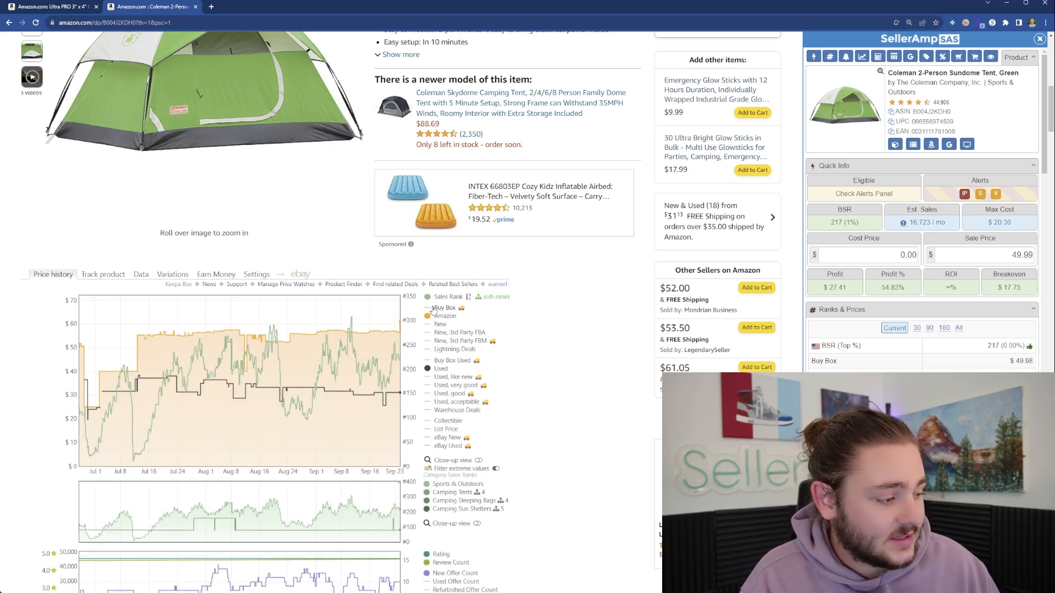
{"action": "scroll", "scroll_direction": "up", "scroll_amount": 3}
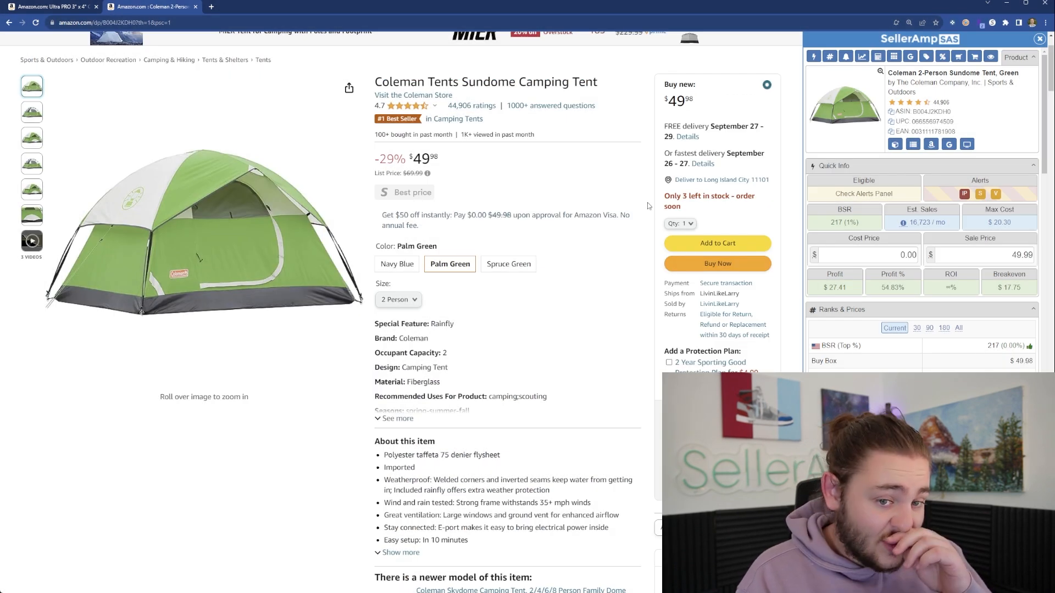
{"action": "scroll", "scroll_direction": "down", "scroll_amount": 3}
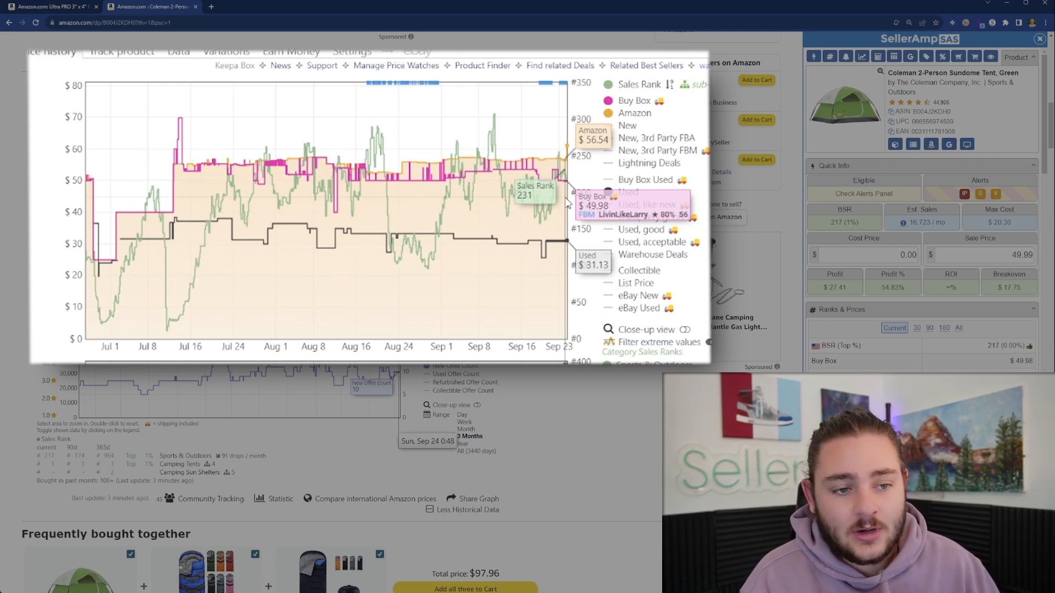
{"action": "mouse_move", "coordinate": [485, 189]}
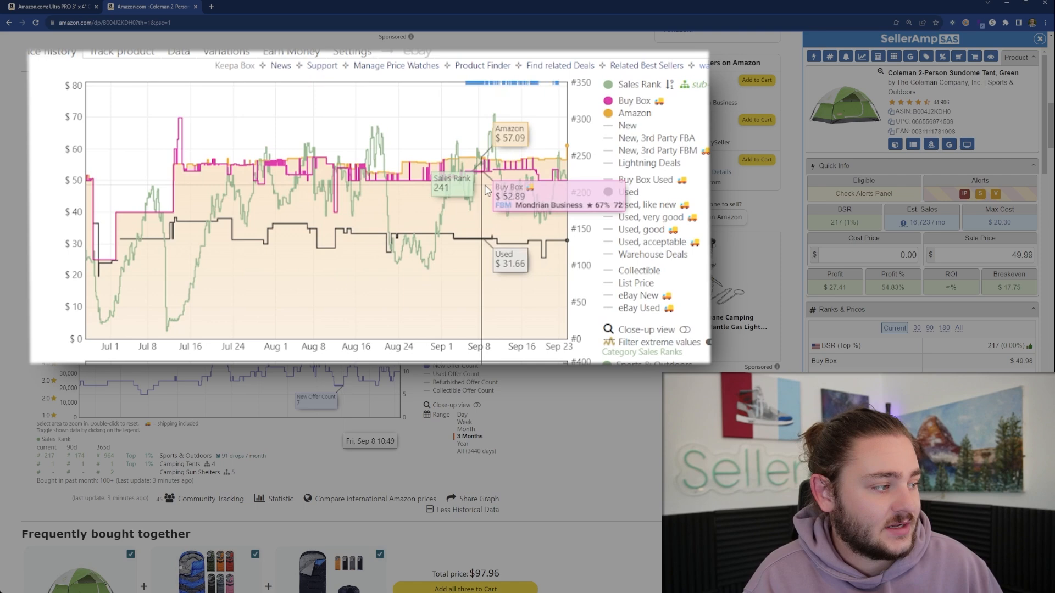
{"action": "mouse_move", "coordinate": [525, 195]}
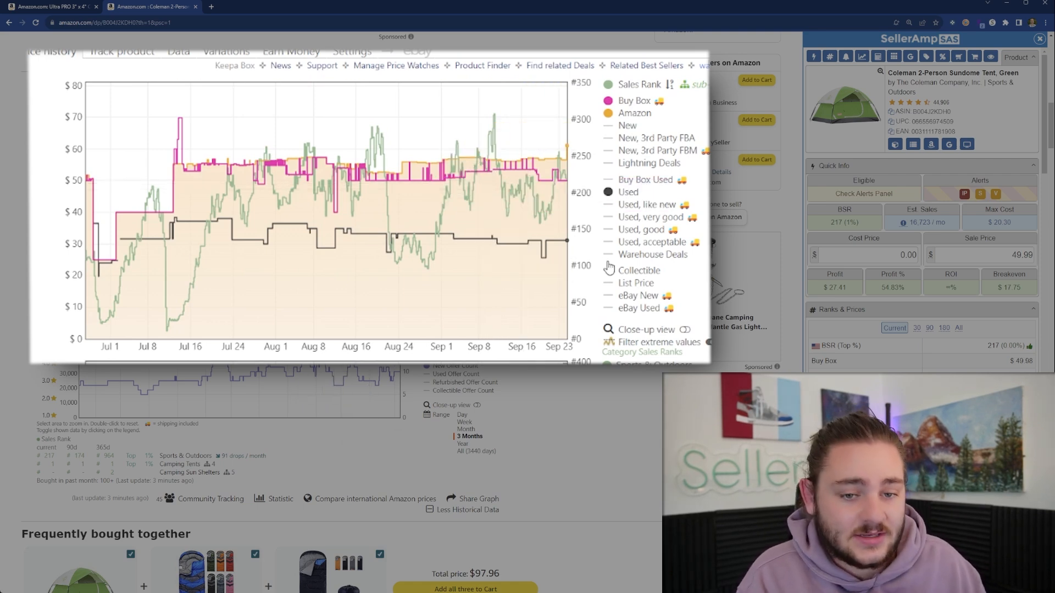
- Enter 25 and 20.00 in SellerAmp, then show the tent's Keepa Variations table
{"action": "type", "text": "25"}
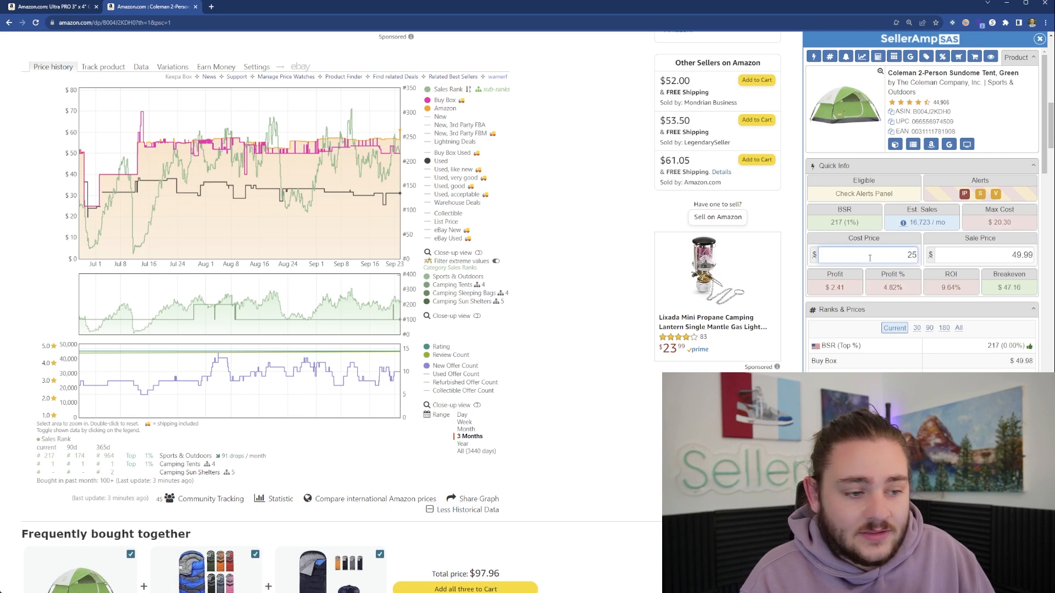
{"action": "type", "text": "20.00"}
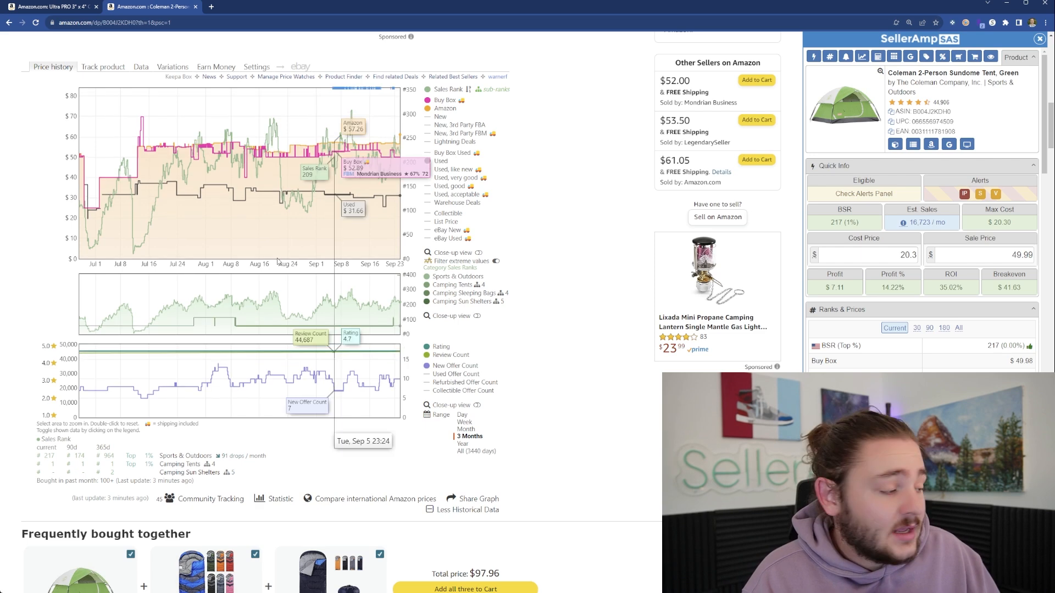
{"action": "left_click", "coordinate": [141, 108]}
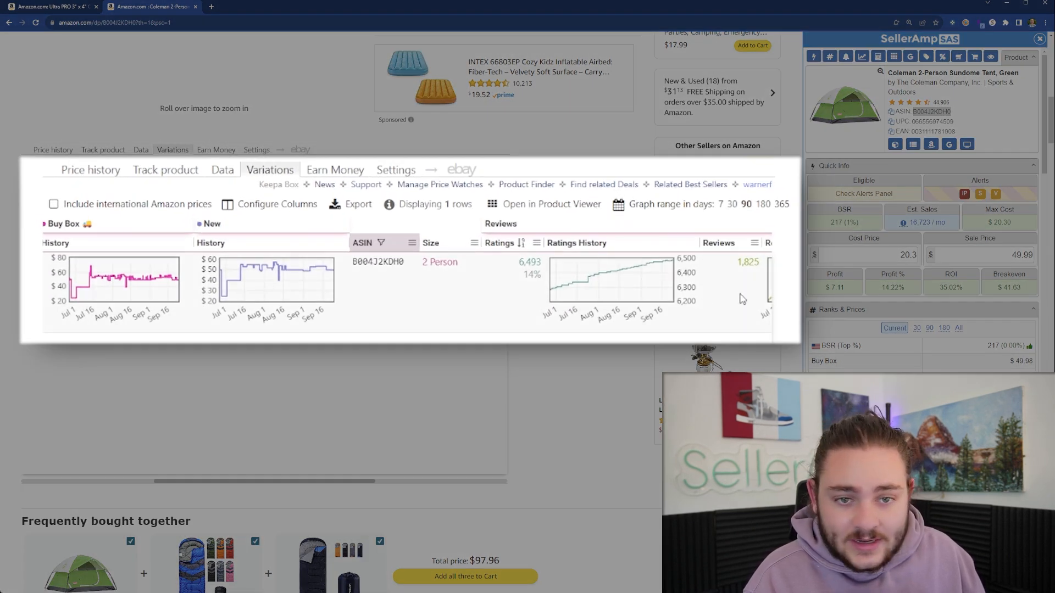
{"action": "mouse_move", "coordinate": [516, 273]}
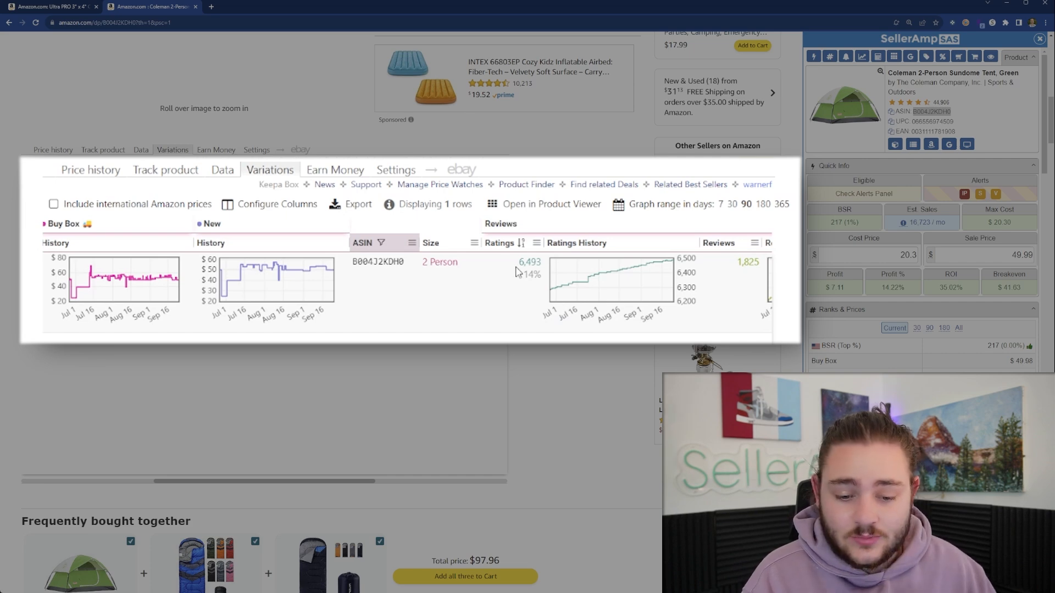
{"action": "mouse_move", "coordinate": [557, 302]}
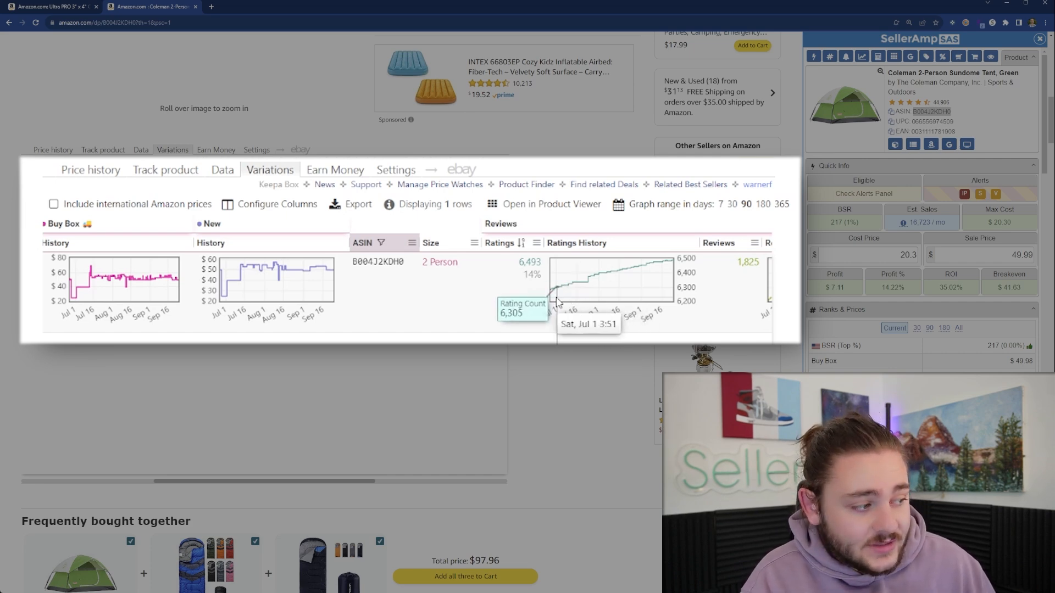
{"action": "mouse_move", "coordinate": [678, 279]}
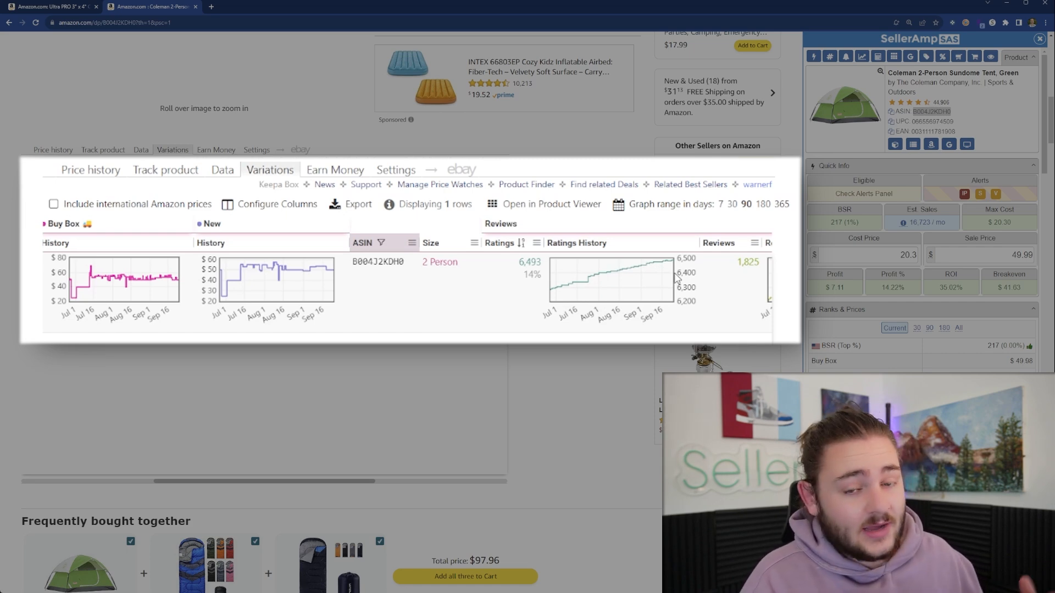
{"action": "mouse_move", "coordinate": [655, 278]}
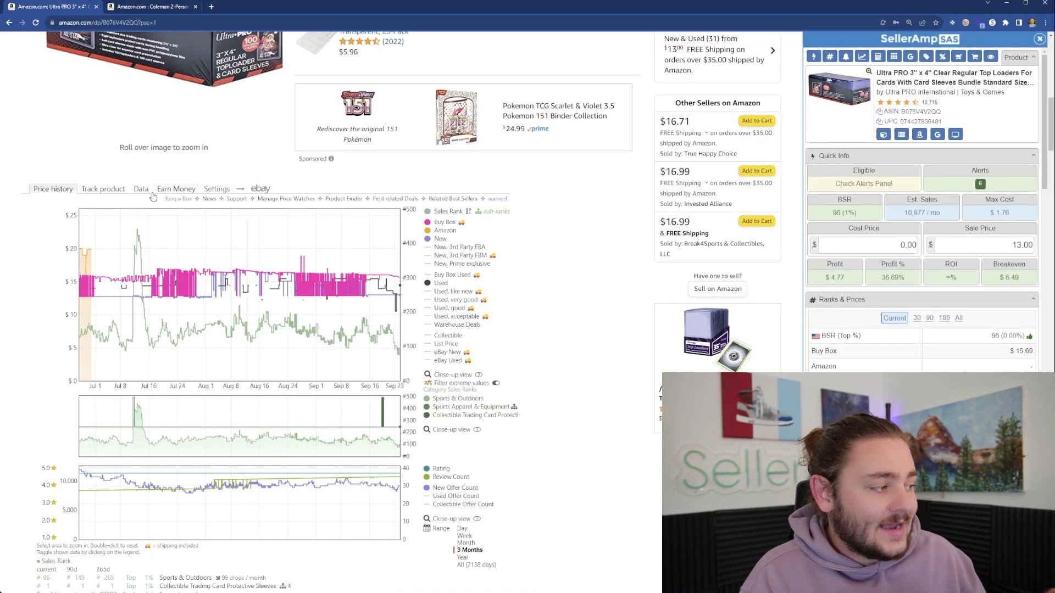
- Show Keepa's Offers table for the toploaders and scroll through sellers' stock histories
{"action": "left_click", "coordinate": [141, 189]}
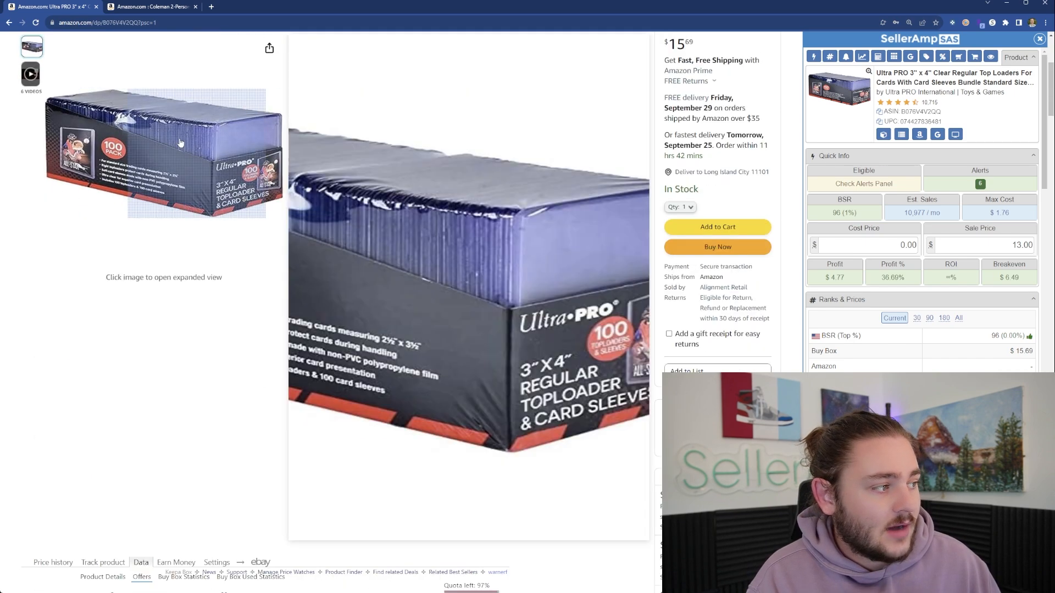
{"action": "scroll", "scroll_direction": "down", "scroll_amount": 3}
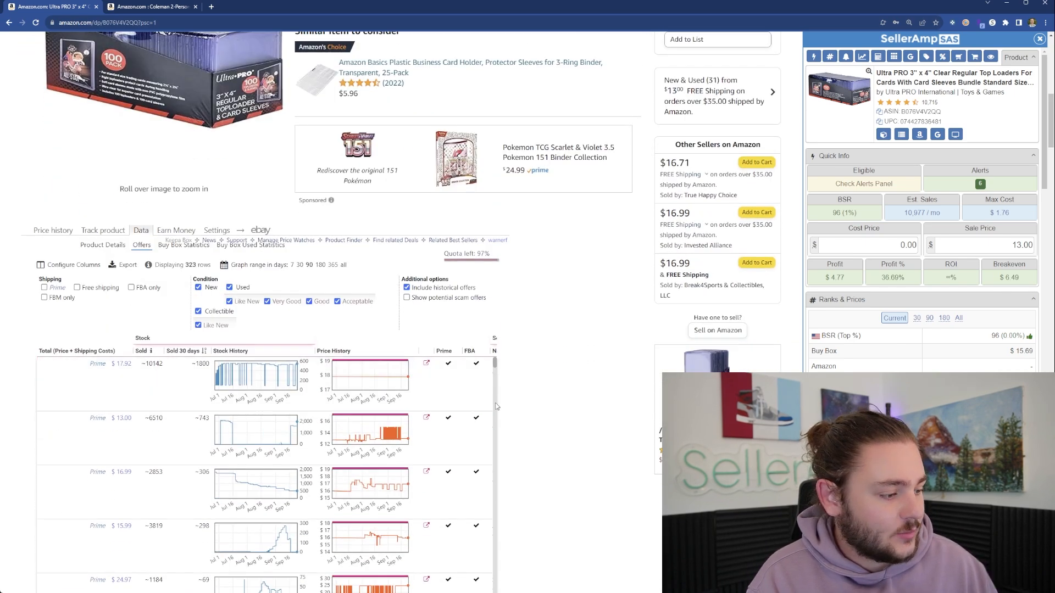
{"action": "scroll", "scroll_direction": "down", "scroll_amount": 3}
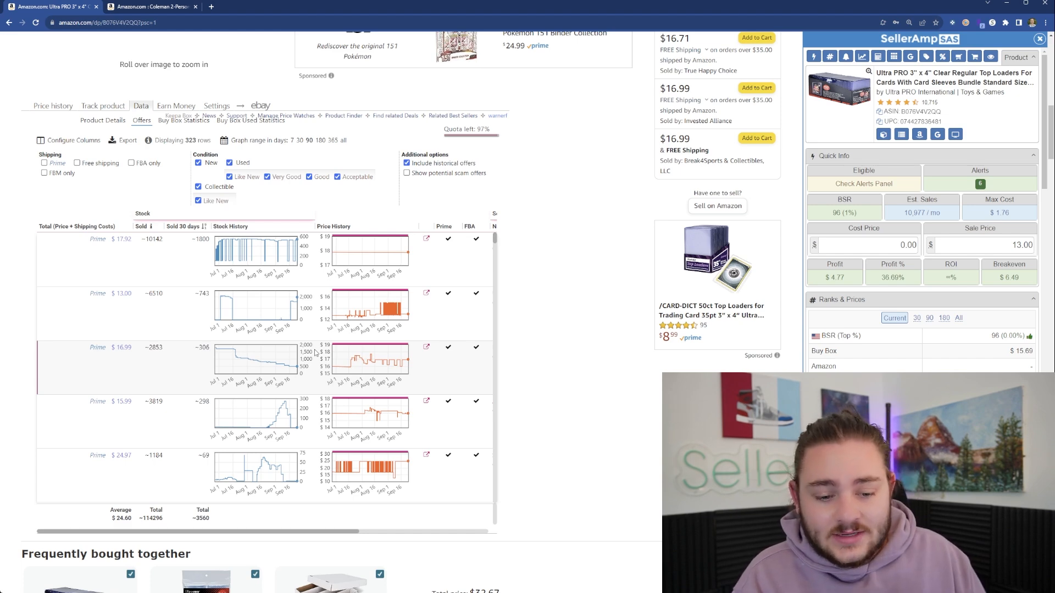
{"action": "scroll", "scroll_direction": "down", "scroll_amount": 3}
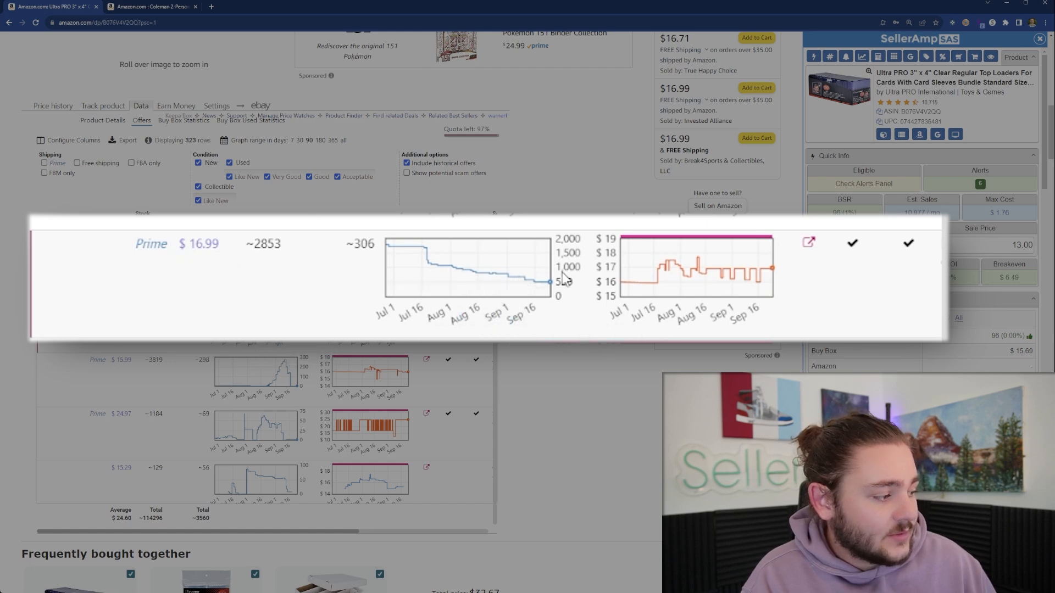
{"action": "mouse_move", "coordinate": [425, 285]}
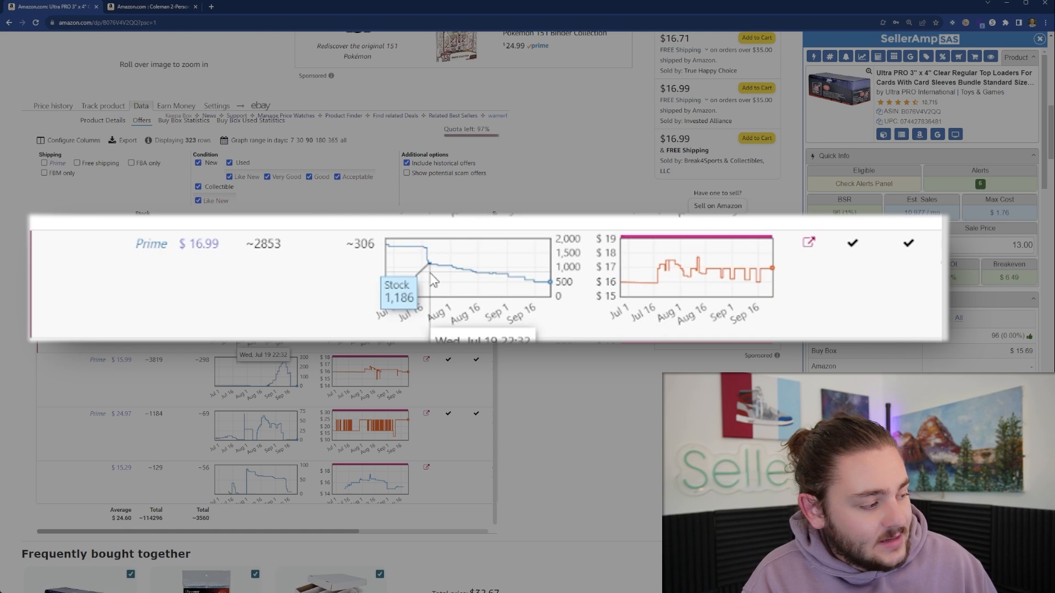
{"action": "mouse_move", "coordinate": [550, 297]}
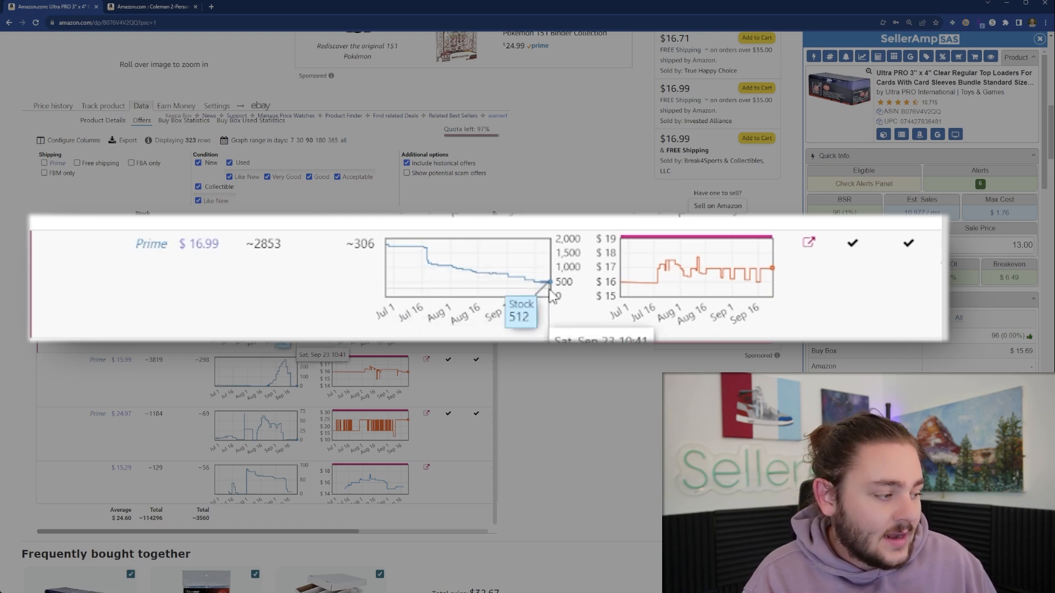
{"action": "mouse_move", "coordinate": [545, 296]}
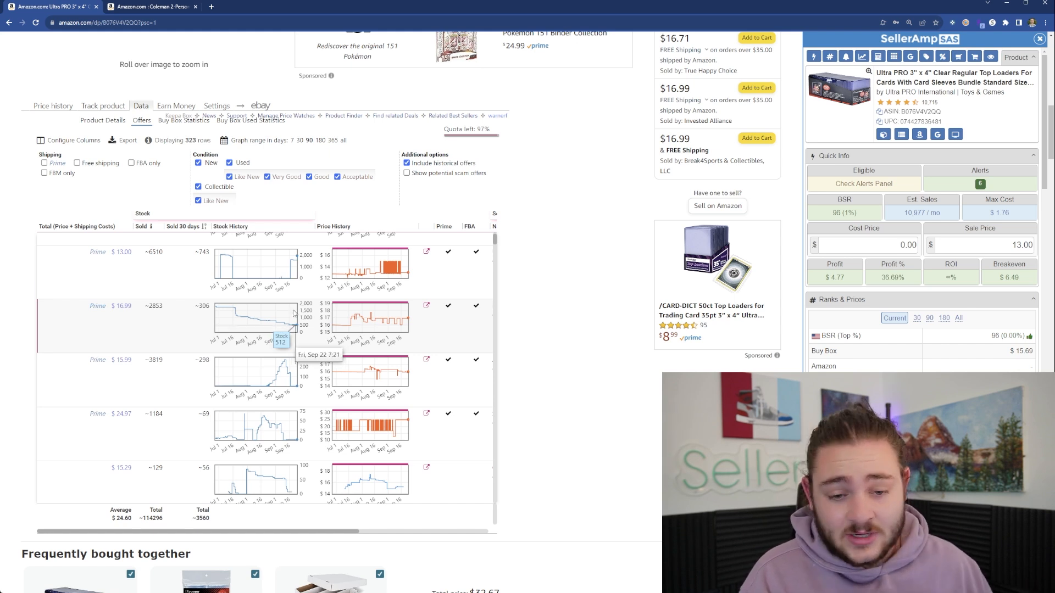
{"action": "mouse_move", "coordinate": [269, 273]}
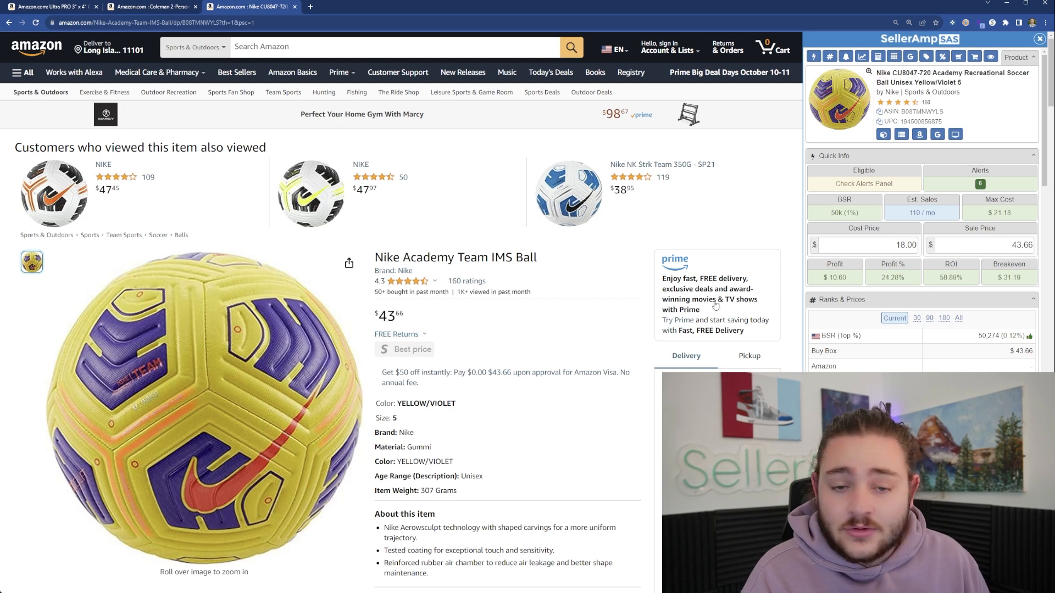
- Review the Nike Academy ball's Keepa charts, then pop SellerAmp out into a larger window
{"action": "scroll", "scroll_direction": "down", "scroll_amount": 3}
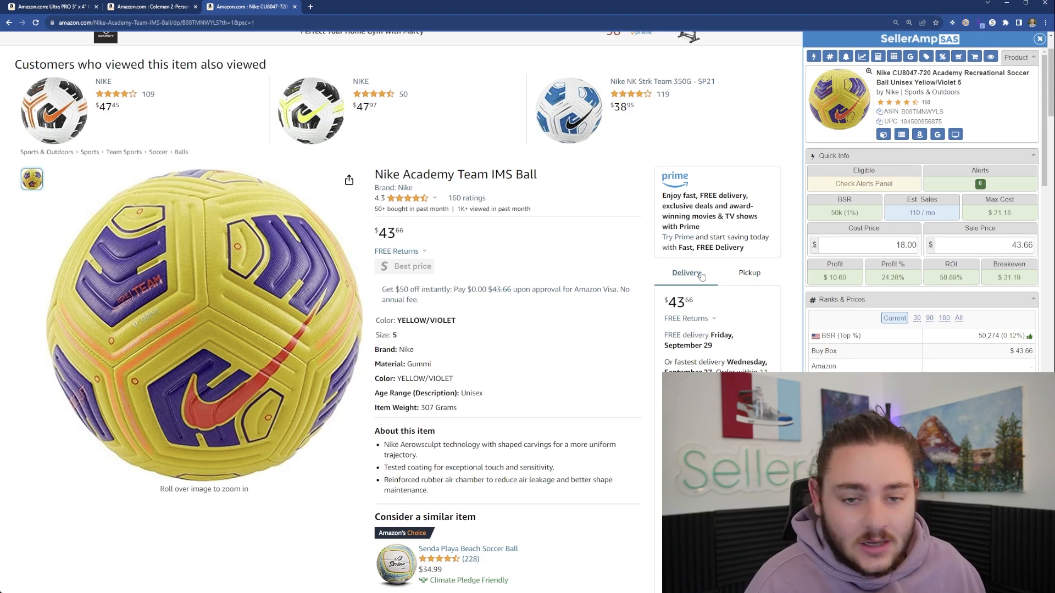
{"action": "scroll", "scroll_direction": "down", "scroll_amount": 3}
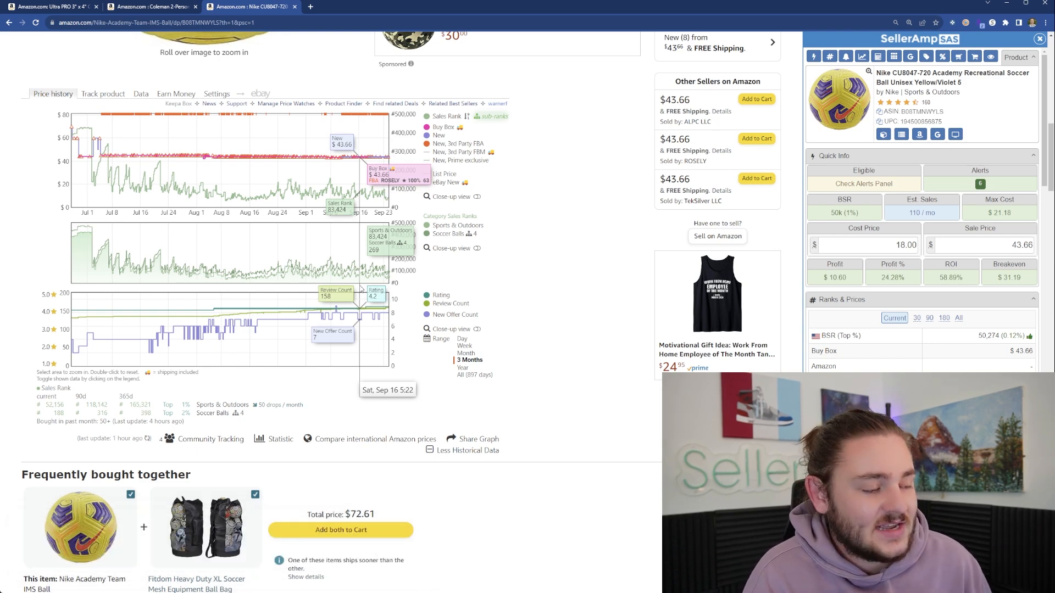
{"action": "mouse_move", "coordinate": [369, 180]}
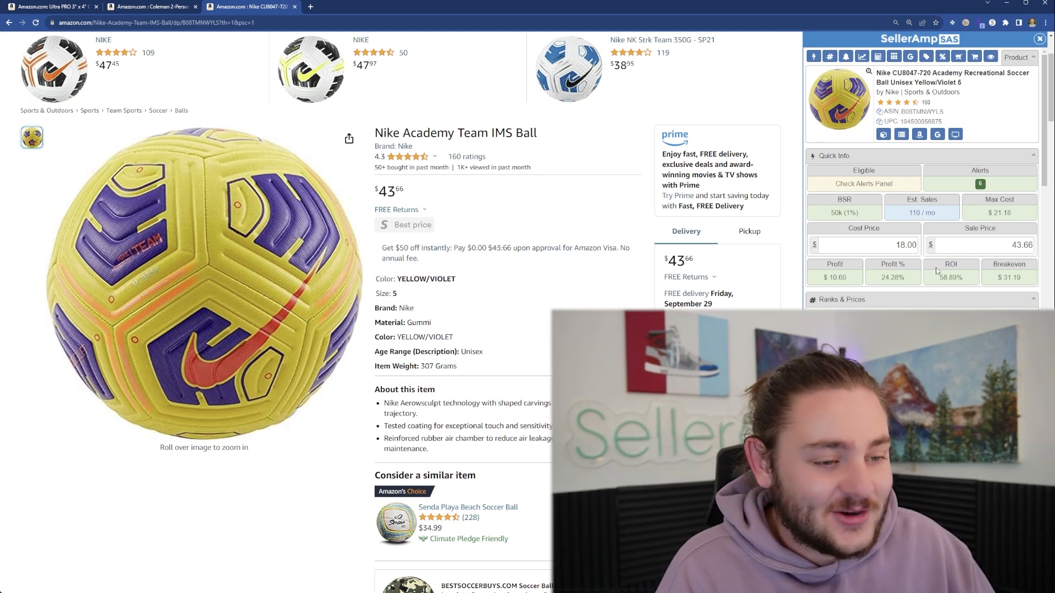
{"action": "left_click", "coordinate": [842, 300]}
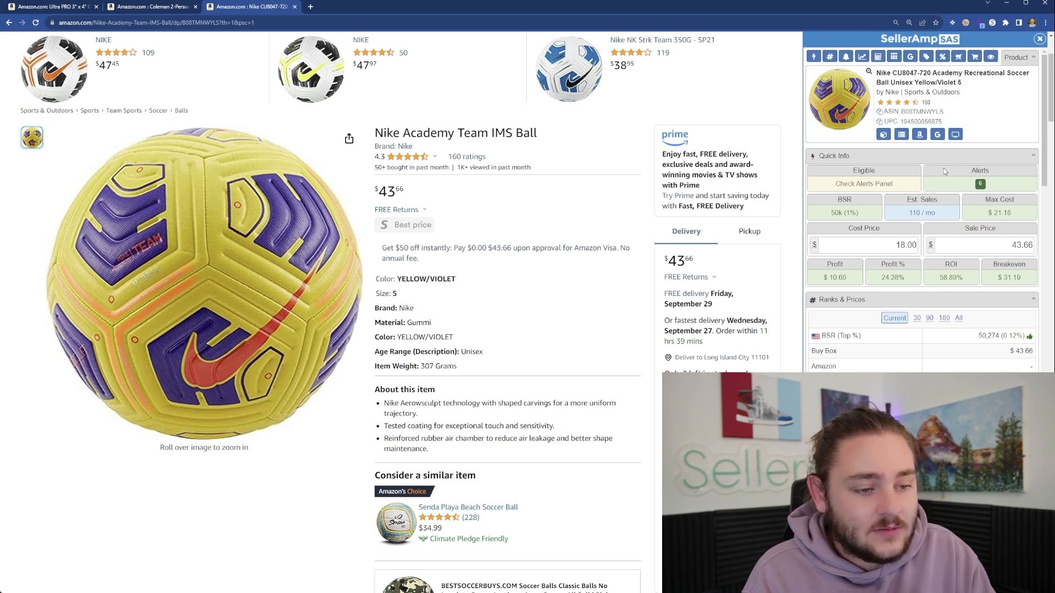
{"action": "mouse_move", "coordinate": [934, 168]}
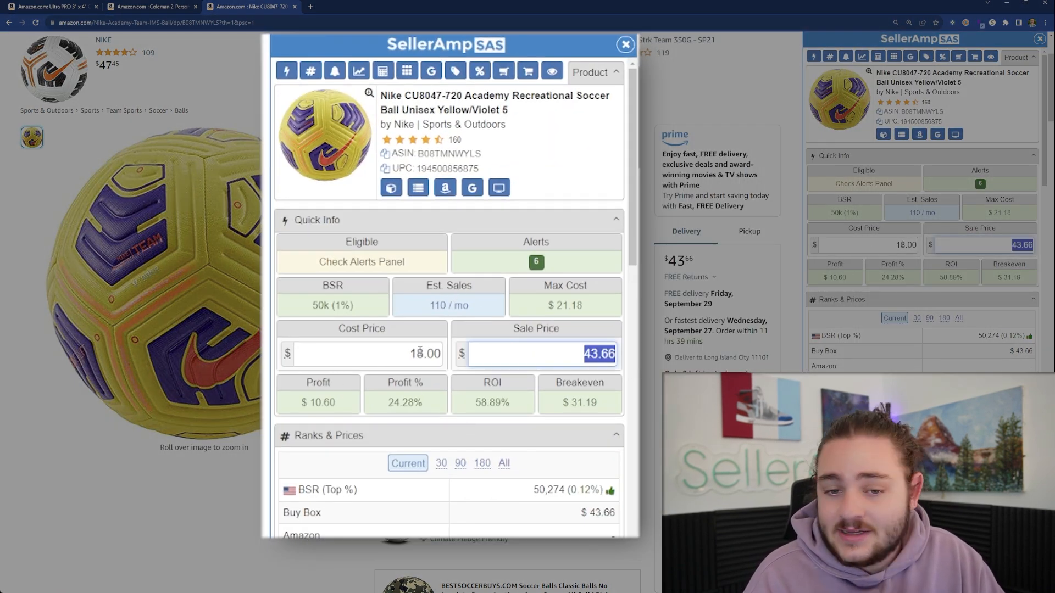
- Change the ball's cost price to 15.73 and sale price to 35.00
{"action": "left_click", "coordinate": [362, 353]}
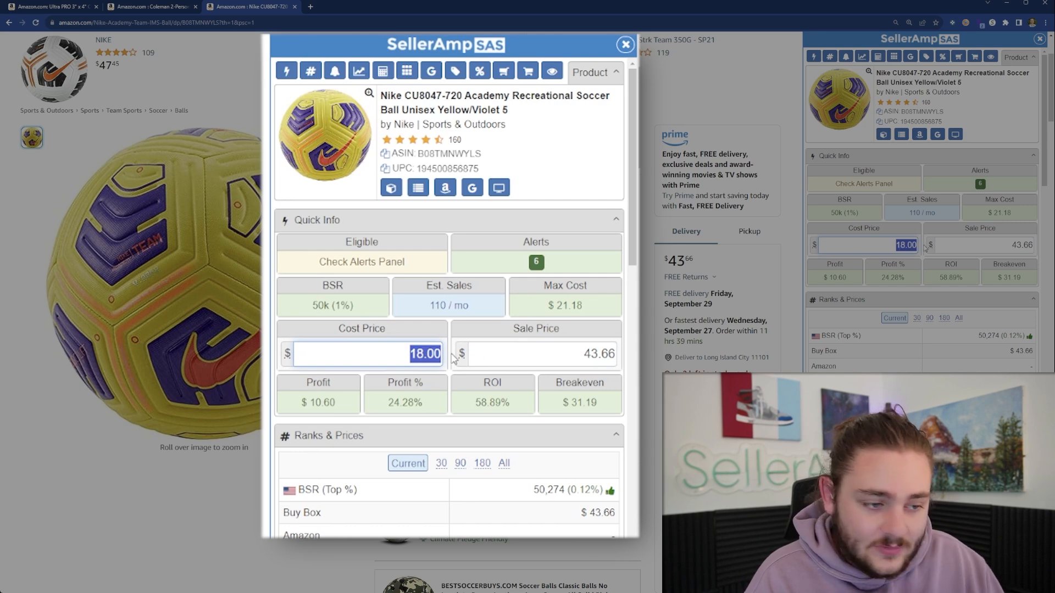
{"action": "left_click", "coordinate": [536, 353]}
{"action": "type", "text": "35"}
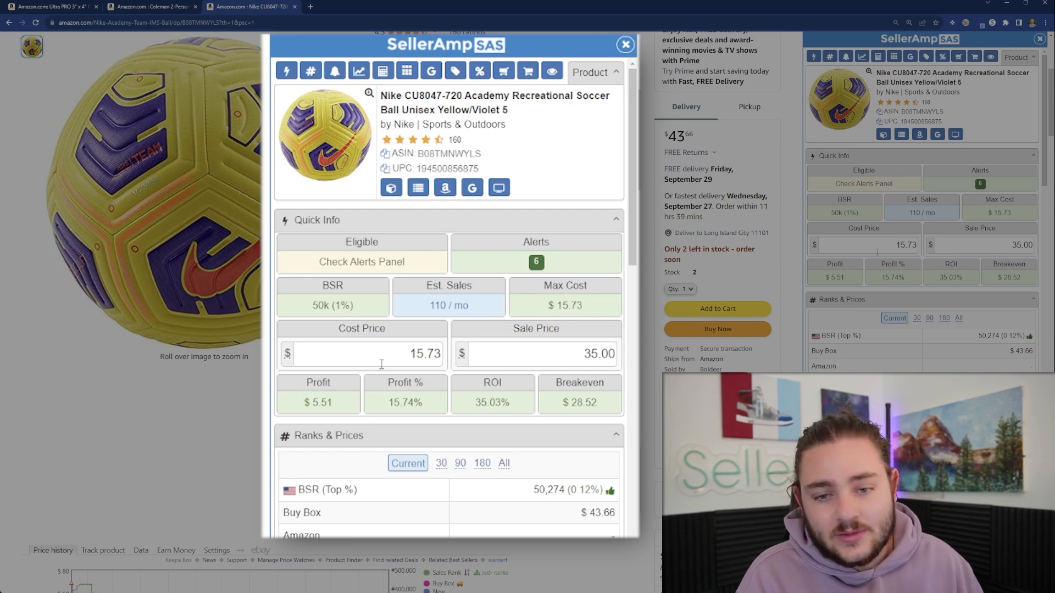
{"action": "scroll", "scroll_direction": "down", "scroll_amount": 3}
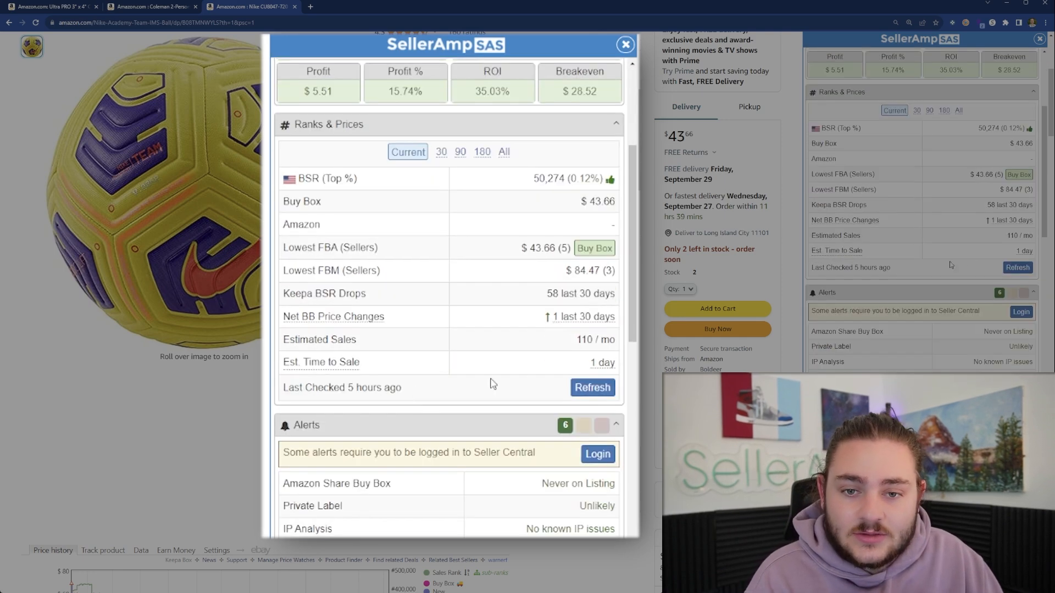
{"action": "scroll", "scroll_direction": "down", "scroll_amount": 3}
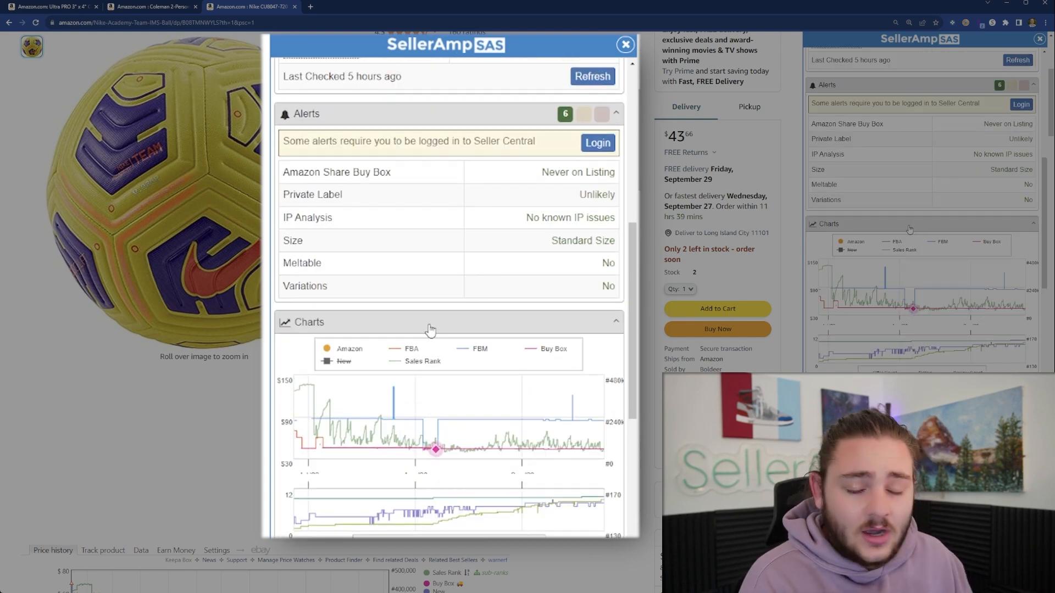
{"action": "mouse_move", "coordinate": [444, 340]}
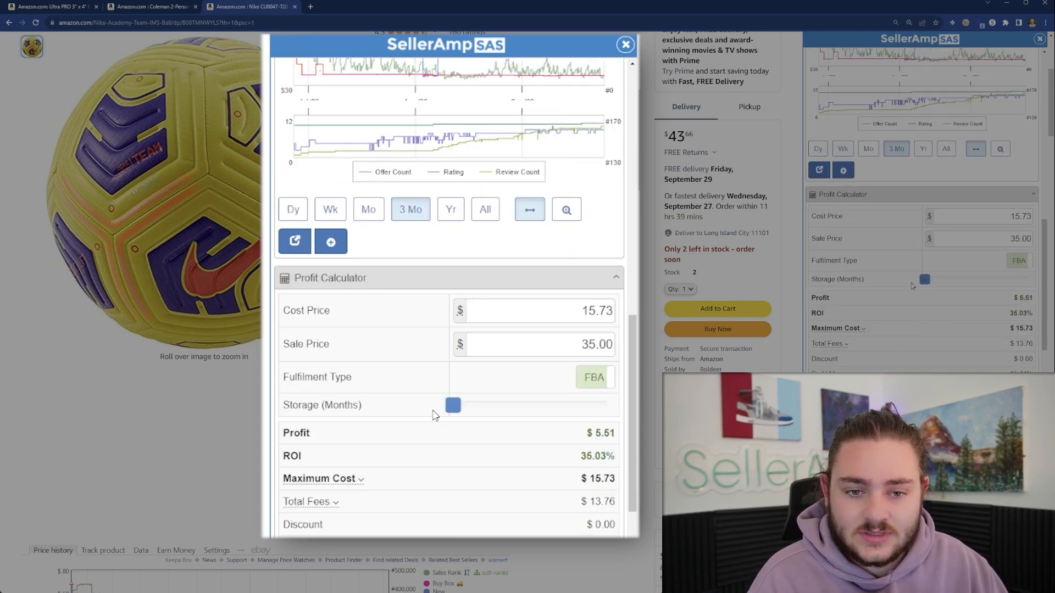
{"action": "left_click", "coordinate": [624, 44]}
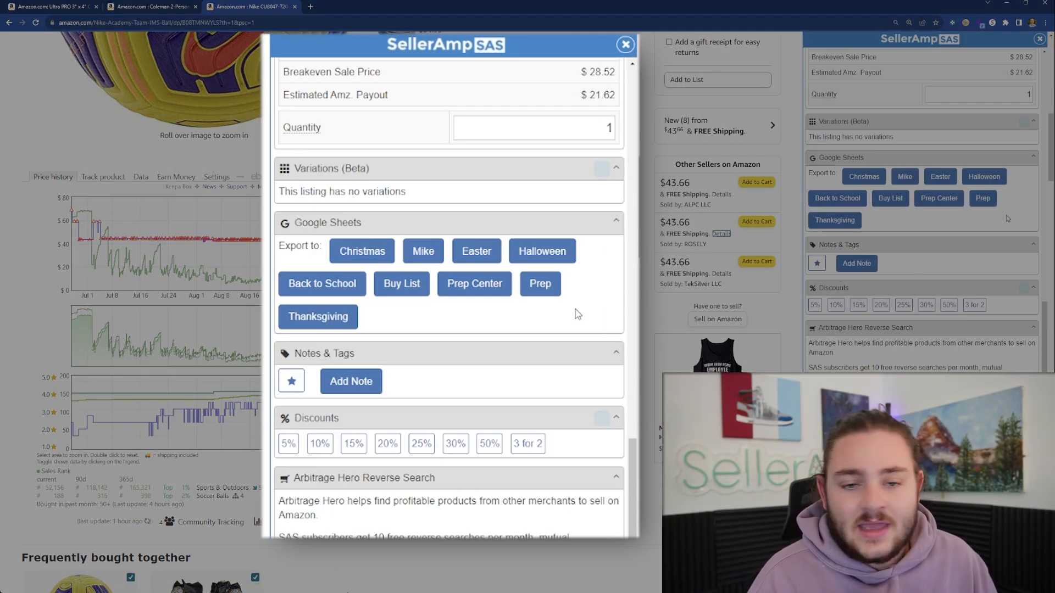
{"action": "scroll", "scroll_direction": "down", "scroll_amount": 3}
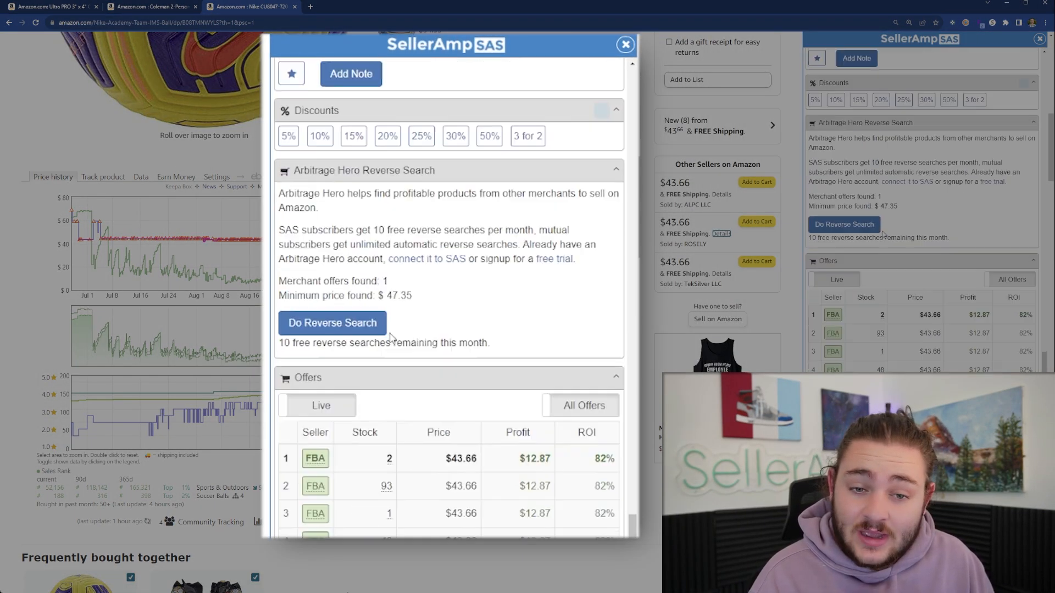
{"action": "scroll", "scroll_direction": "down", "scroll_amount": 3}
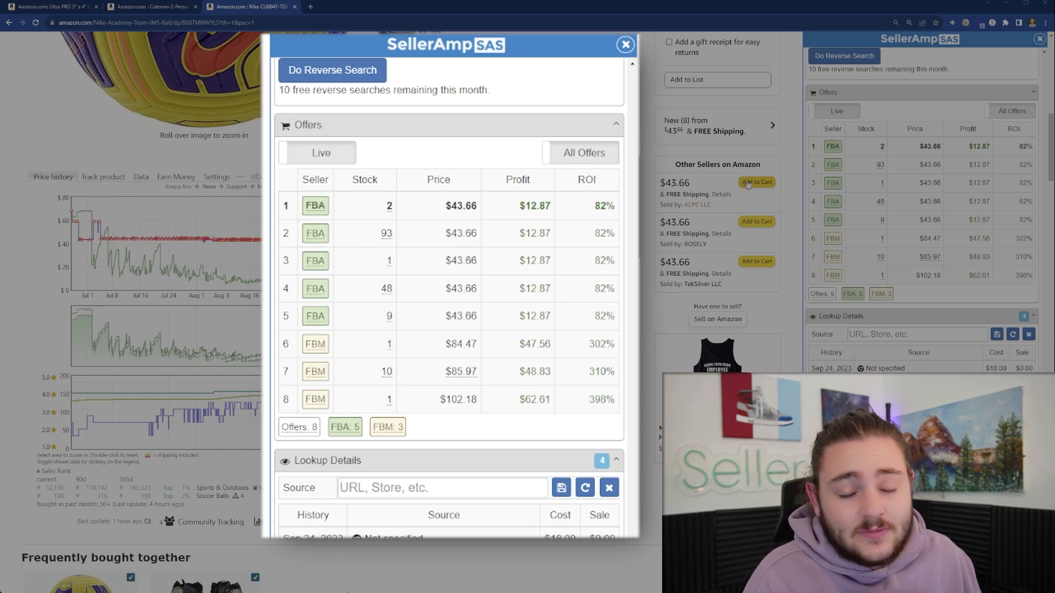
{"action": "mouse_move", "coordinate": [315, 205]}
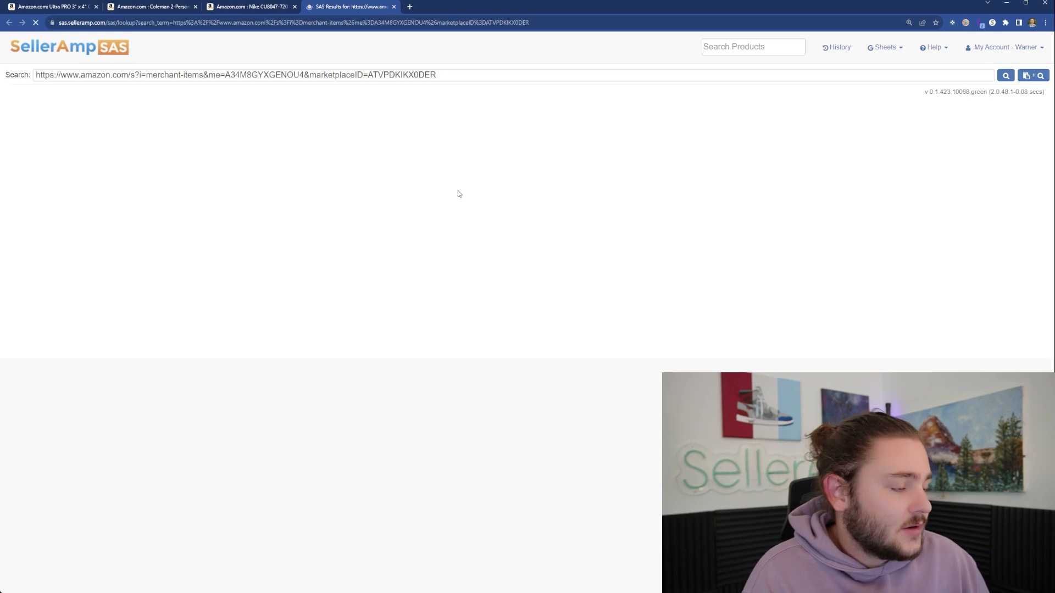
- Browse the TekSilver LLC, ROSELY, QualitySupplyCo and Boldeer storefronts, then Google the NIKE ELMNTL backpack
{"action": "left_click", "coordinate": [1005, 74]}
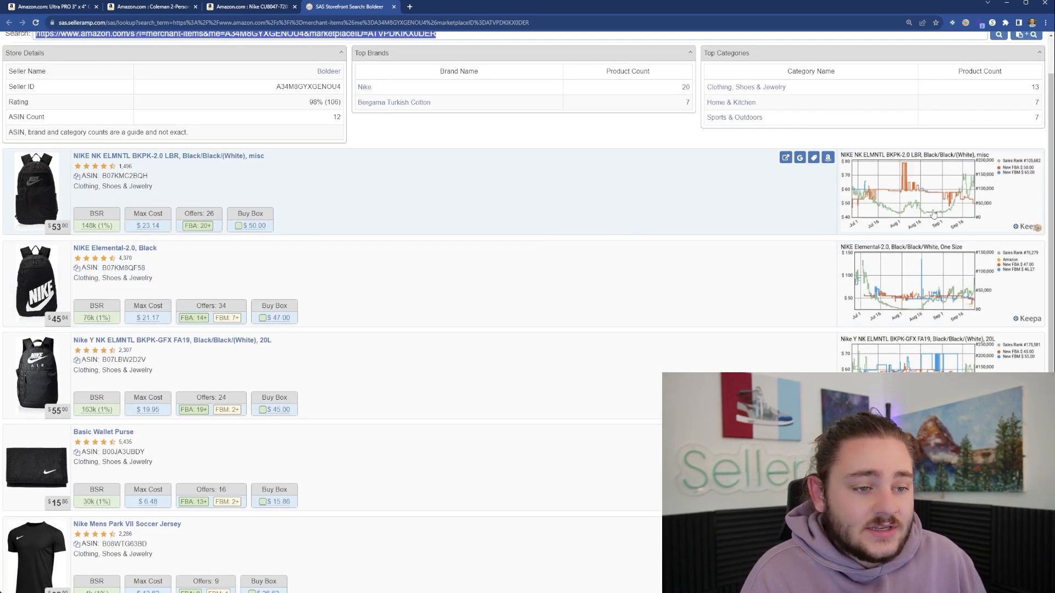
{"action": "mouse_move", "coordinate": [842, 249]}
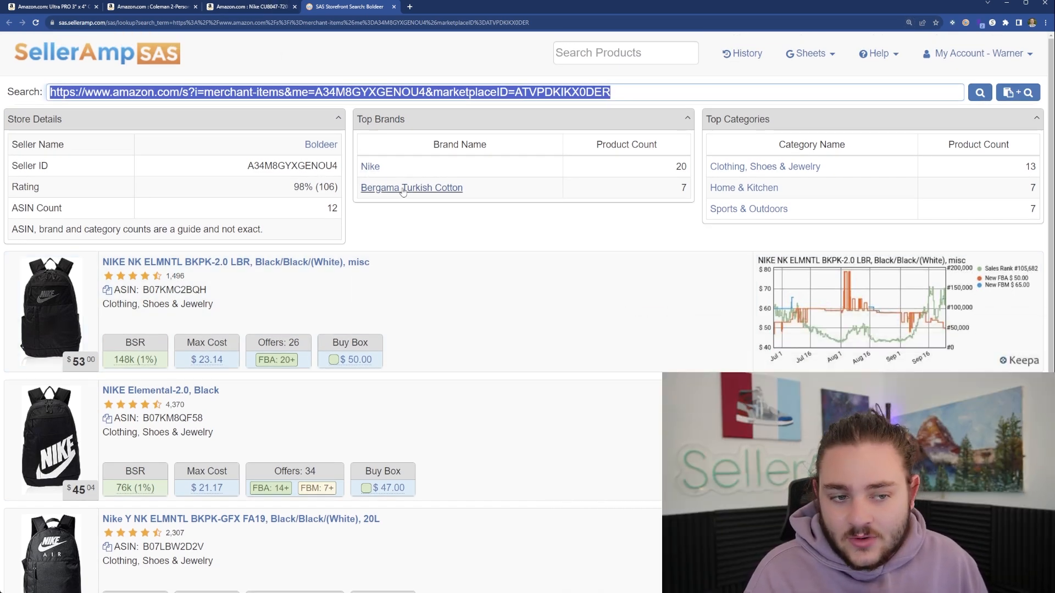
{"action": "scroll", "scroll_direction": "down", "scroll_amount": 3}
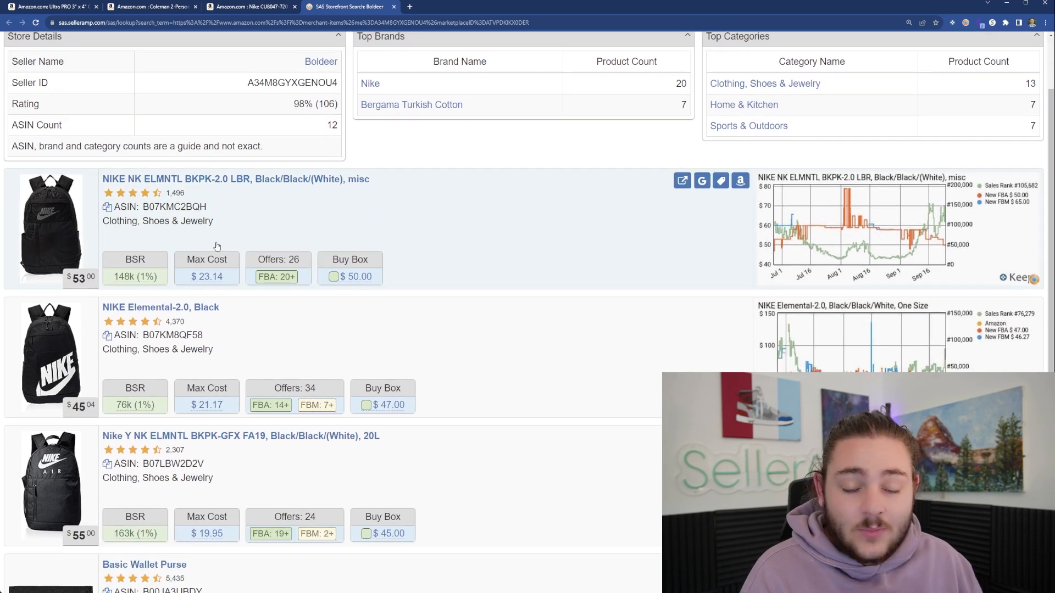
{"action": "left_click", "coordinate": [252, 7]}
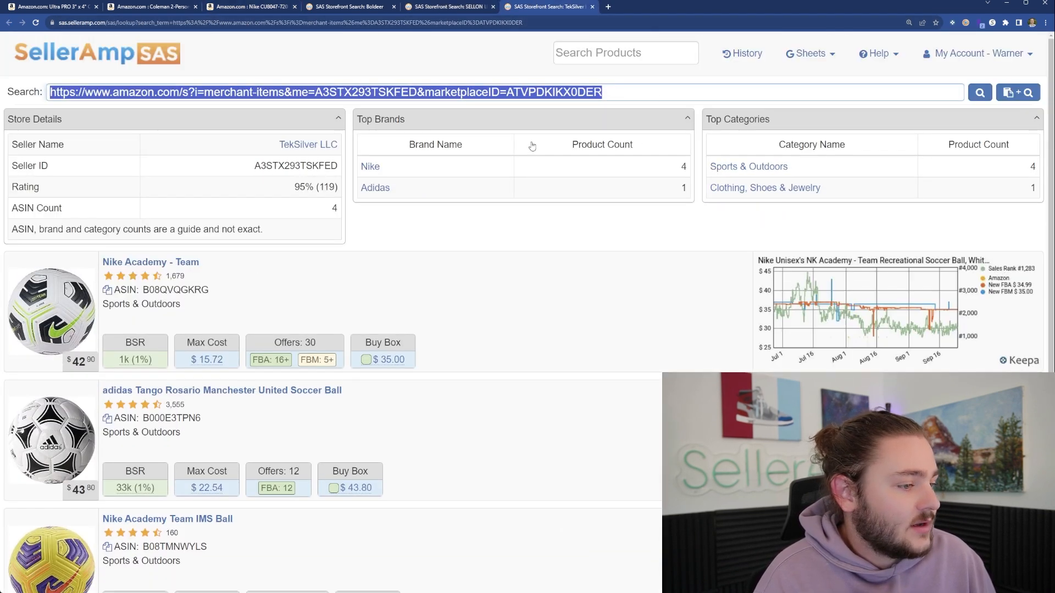
{"action": "left_click", "coordinate": [347, 6]}
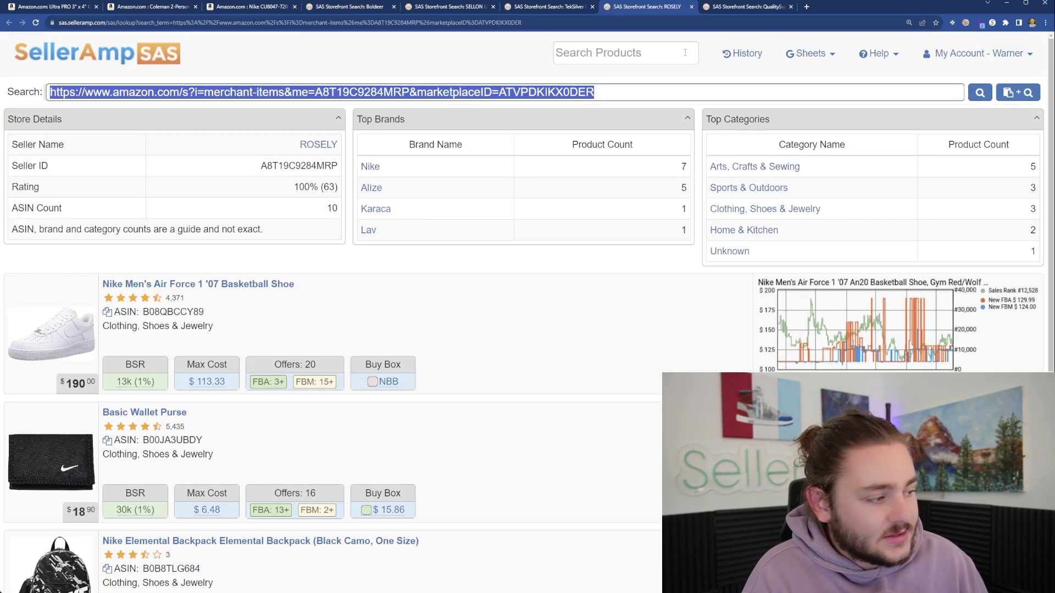
{"action": "left_click", "coordinate": [745, 6]}
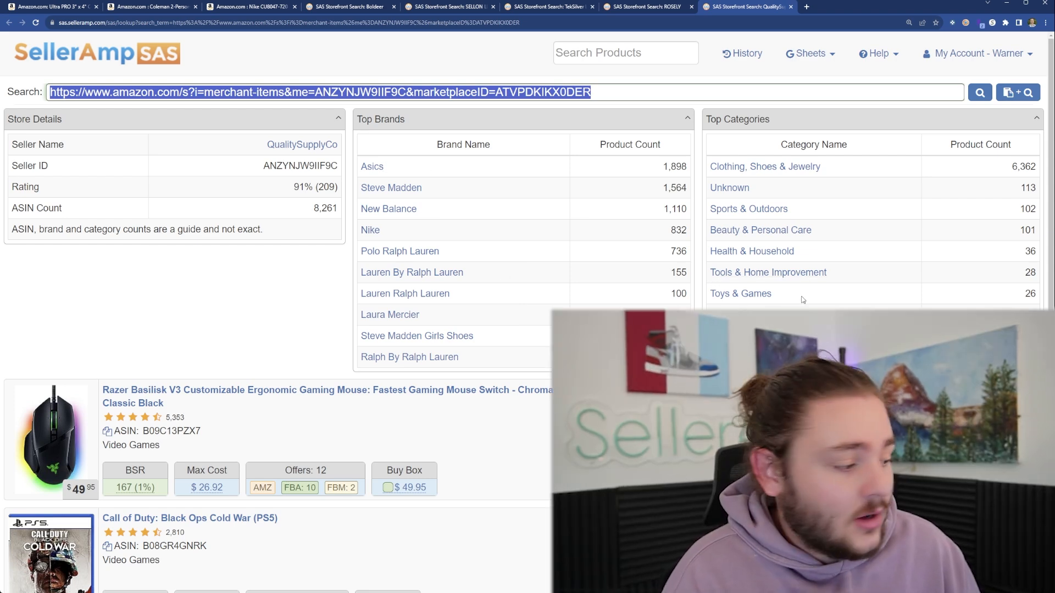
{"action": "left_click", "coordinate": [348, 6]}
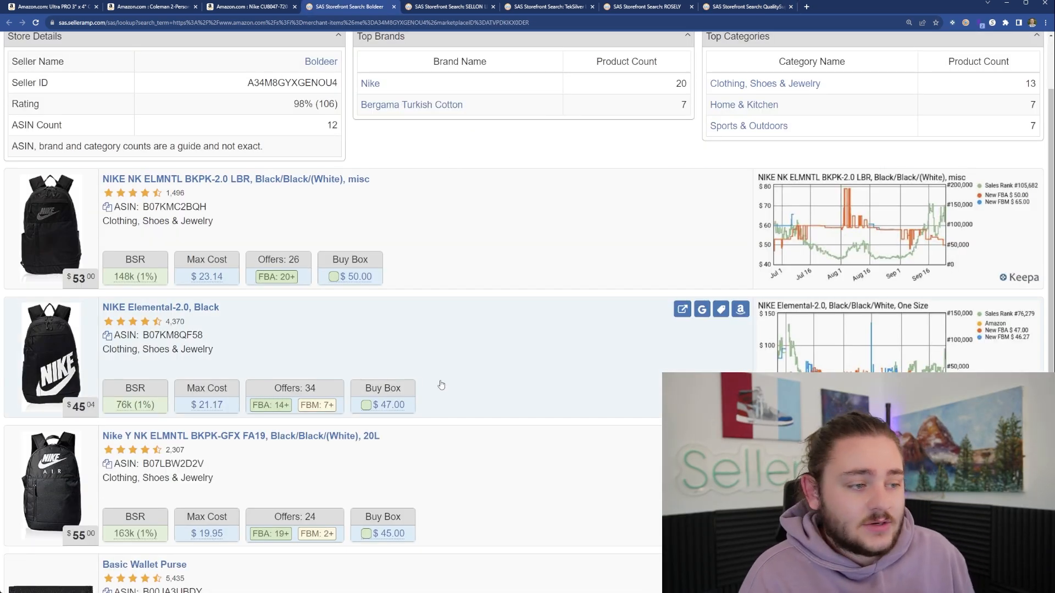
{"action": "mouse_move", "coordinate": [207, 273]}
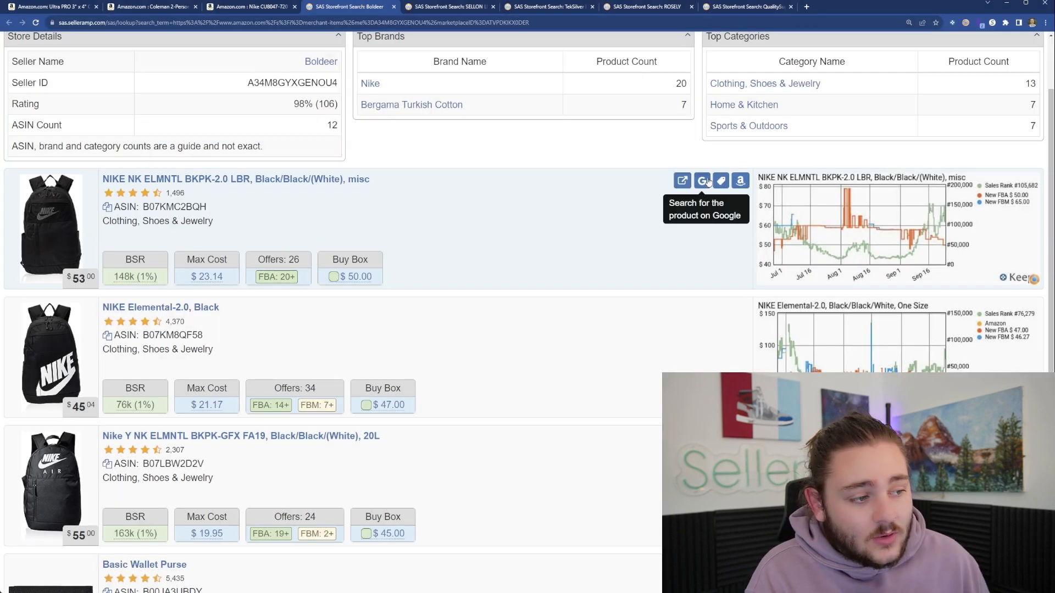
{"action": "left_click", "coordinate": [702, 180]}
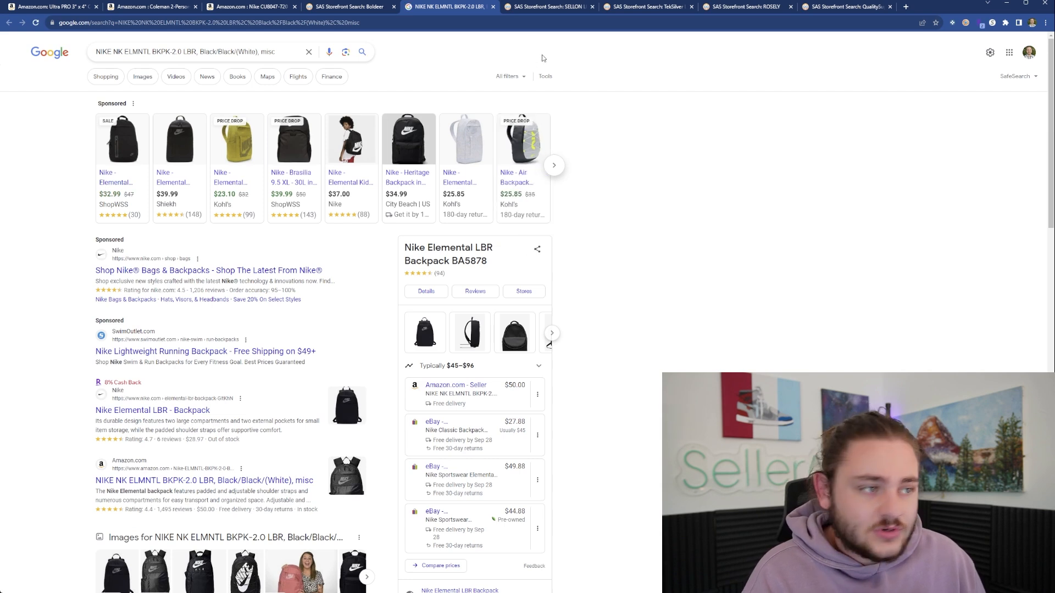
- Return to the Boldeer storefront tab, then open Nike's Extra 20% Off Select Styles sale
{"action": "left_click", "coordinate": [347, 7]}
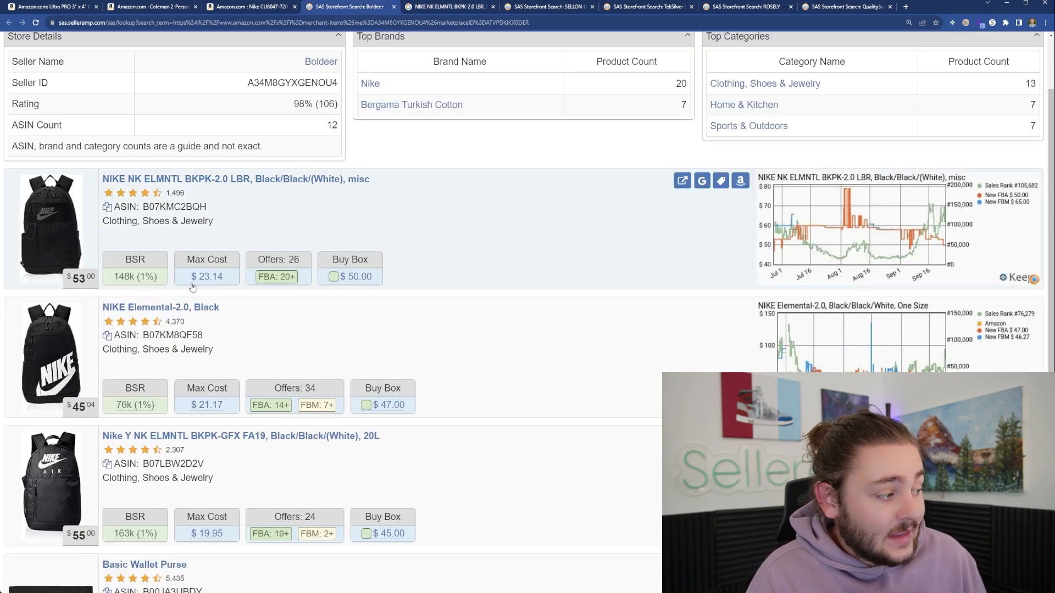
{"action": "mouse_move", "coordinate": [207, 277]}
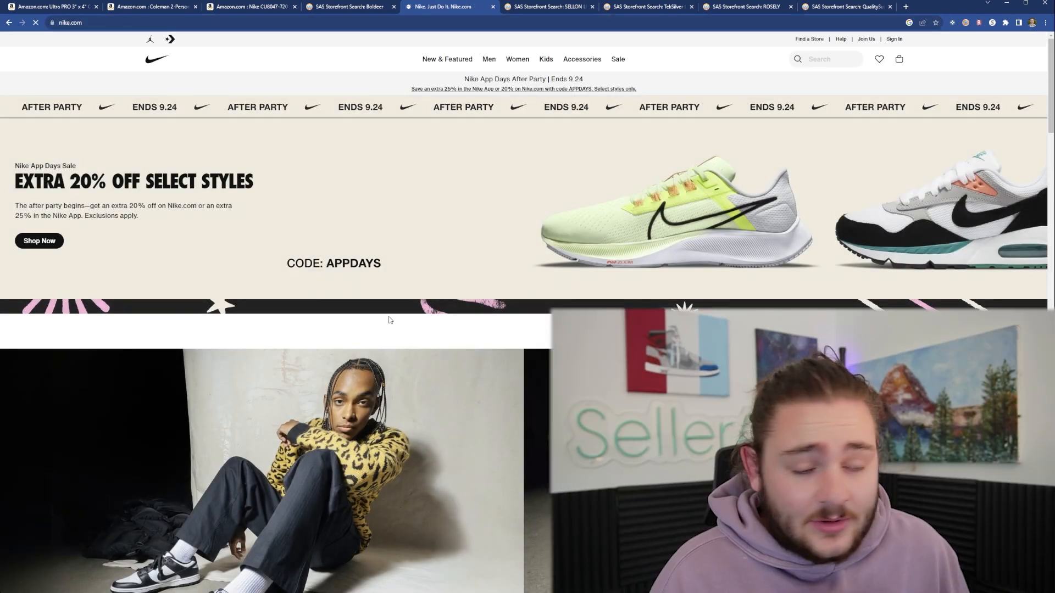
{"action": "left_click", "coordinate": [39, 241]}
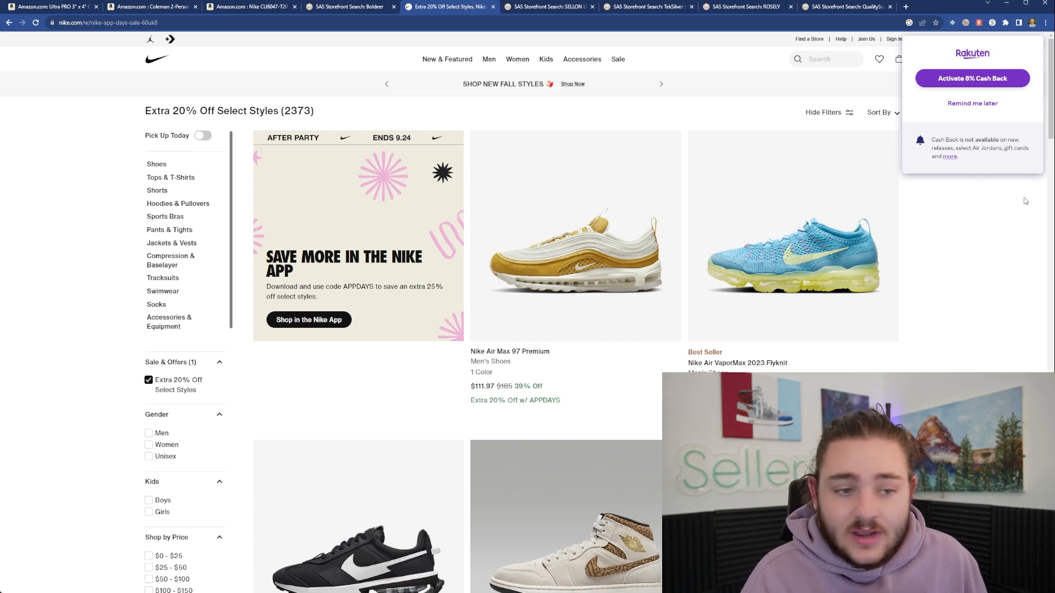
- Scroll the Nike sale results, then switch to the Snipes Psycho Bunny tee page
{"action": "scroll", "scroll_direction": "down", "scroll_amount": 3}
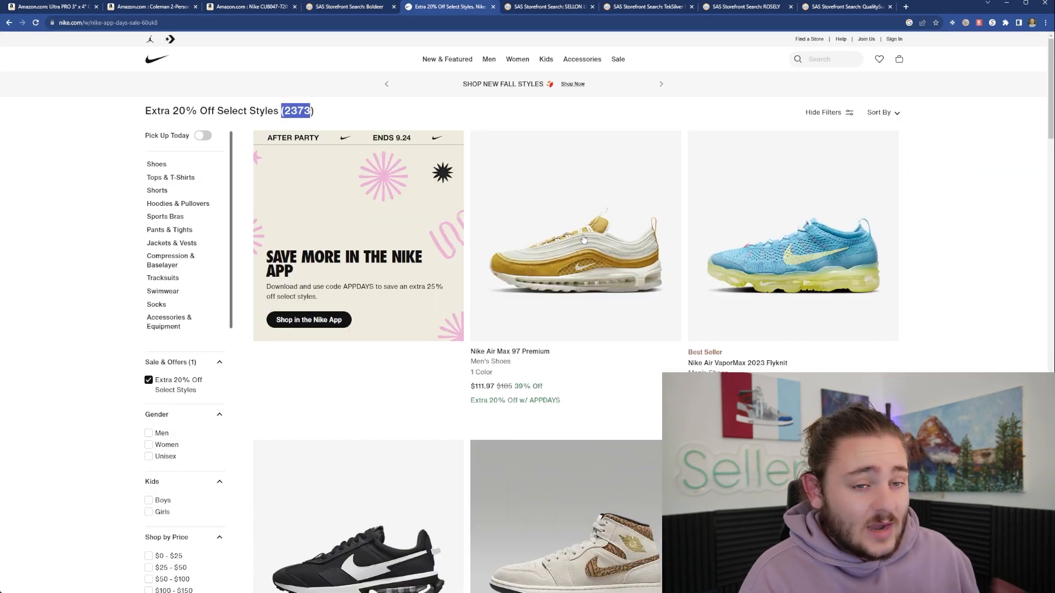
{"action": "mouse_move", "coordinate": [650, 306]}
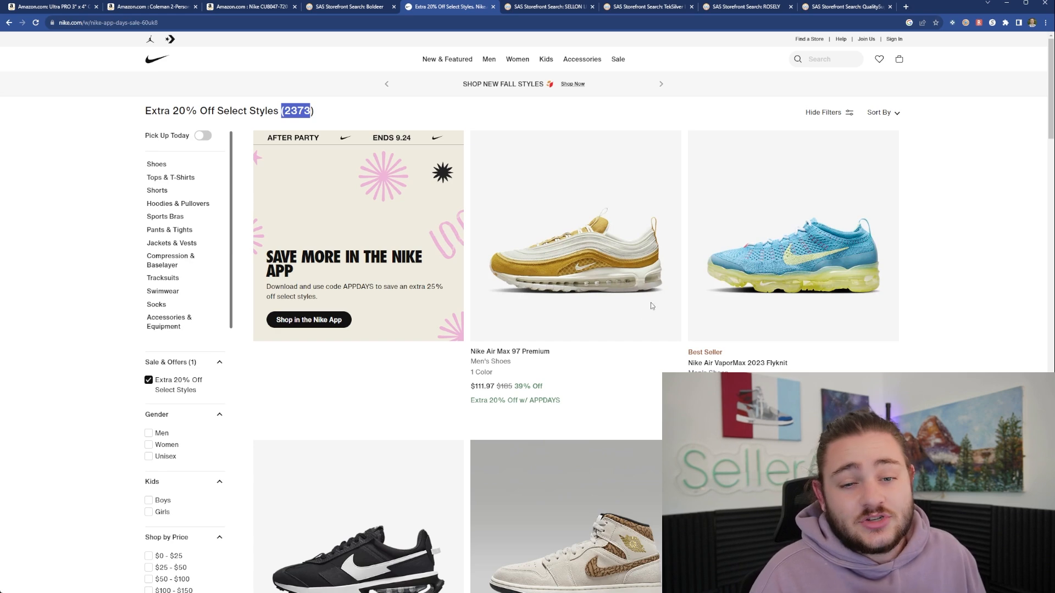
{"action": "left_click", "coordinate": [350, 6]}
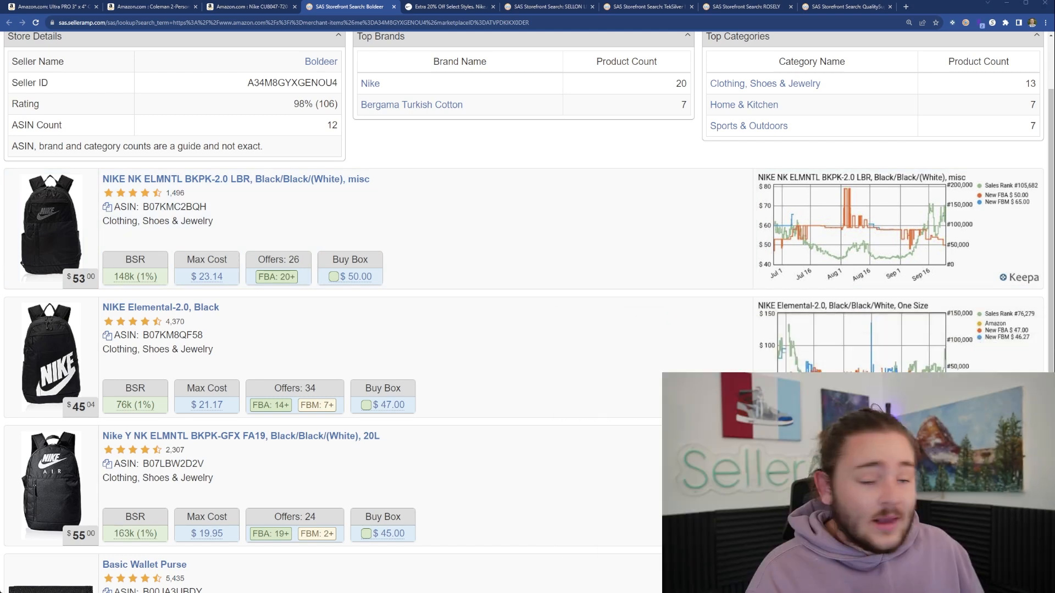
{"action": "left_click", "coordinate": [891, 7]}
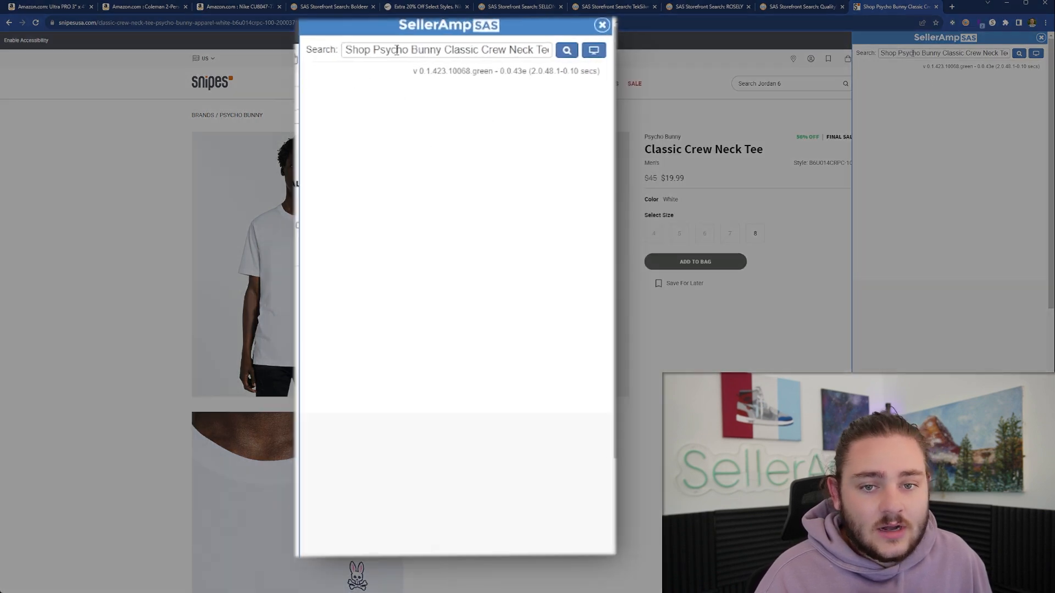
- Enter a $20 tee cost in SAS, then switch to the Nike jogger listing
{"action": "left_click", "coordinate": [566, 50]}
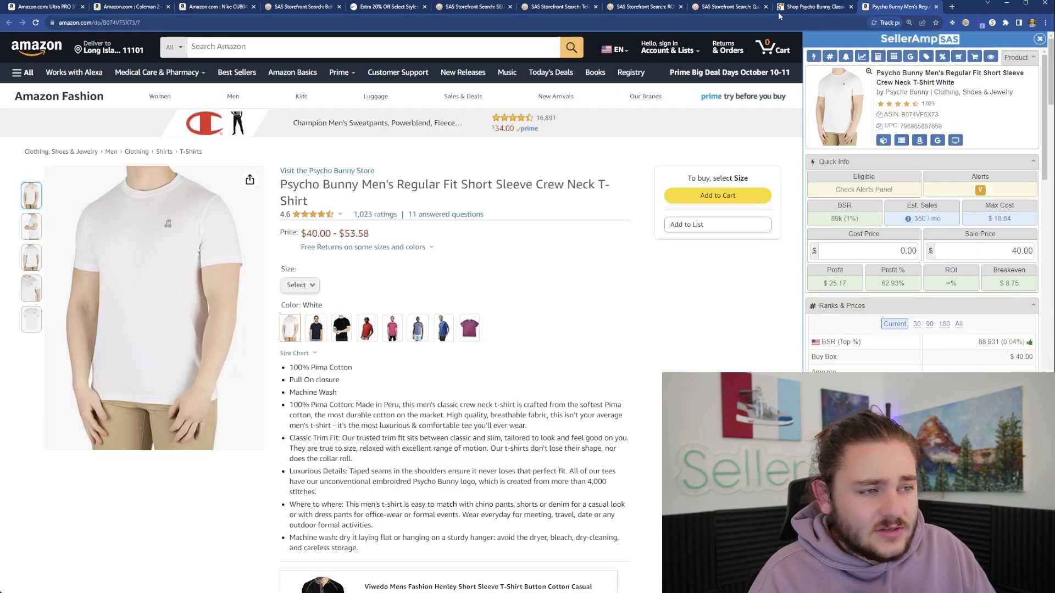
{"action": "left_click", "coordinate": [874, 250]}
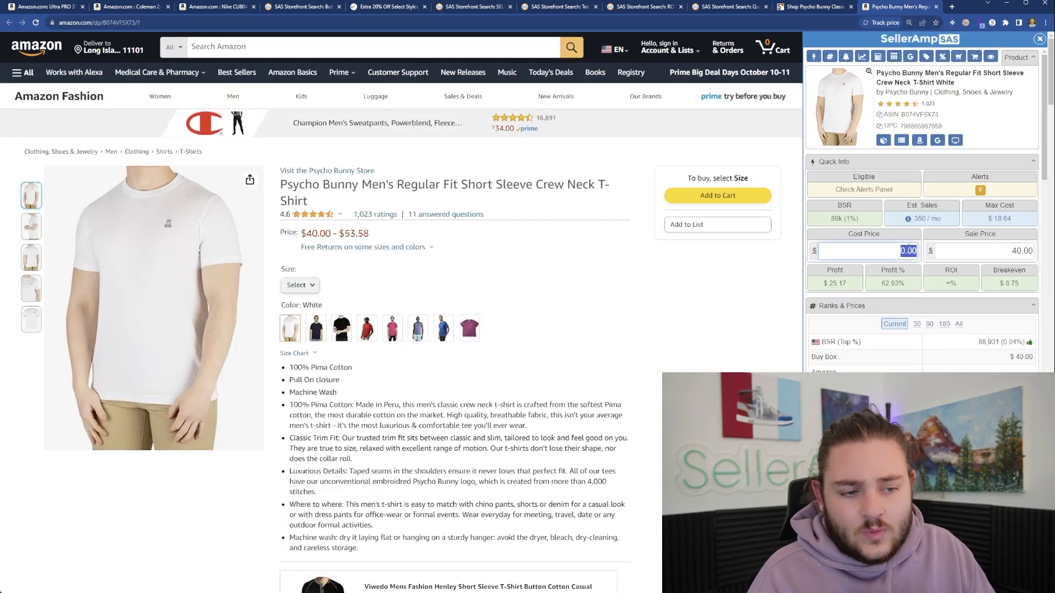
{"action": "type", "text": "20"}
{"action": "left_click", "coordinate": [981, 250]}
{"action": "type", "text": "50"}
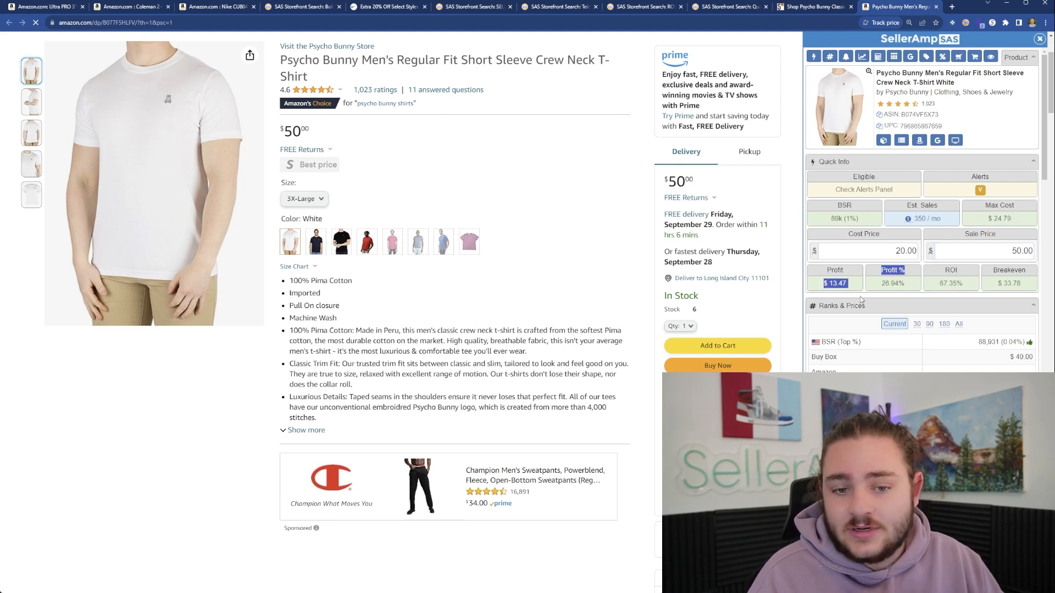
{"action": "left_click", "coordinate": [812, 7]}
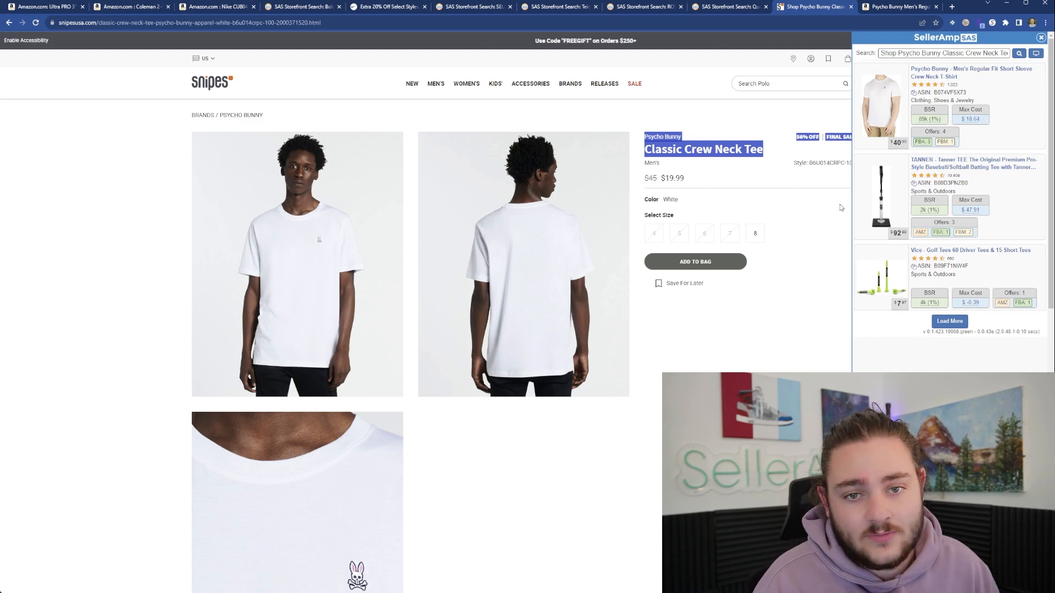
{"action": "left_click", "coordinate": [895, 6]}
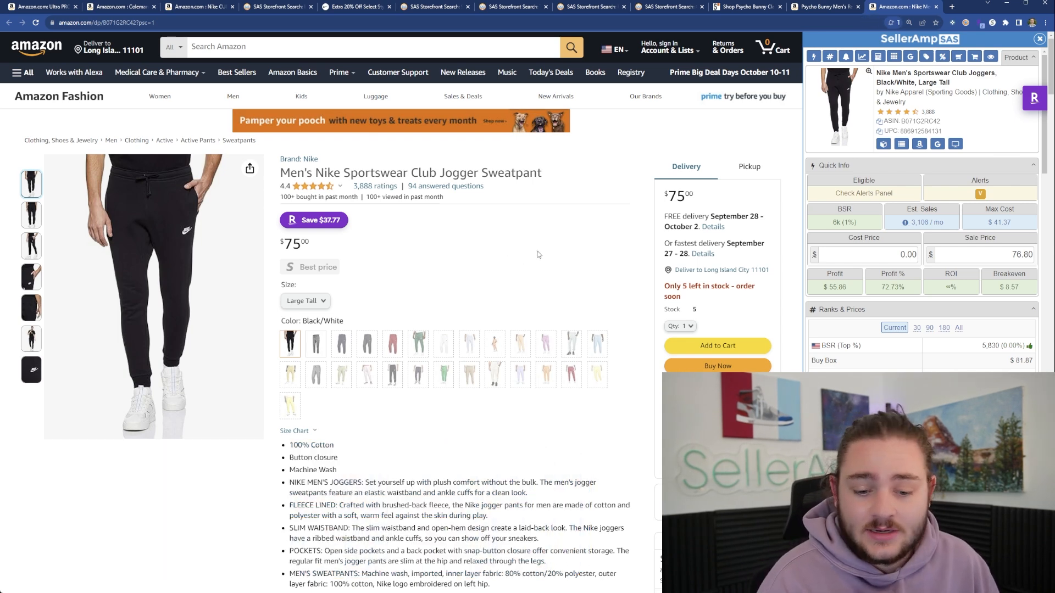
- Scroll down to Keepa's year-long price and sales rank chart for the Nike jogger
{"action": "scroll", "scroll_direction": "down", "scroll_amount": 3}
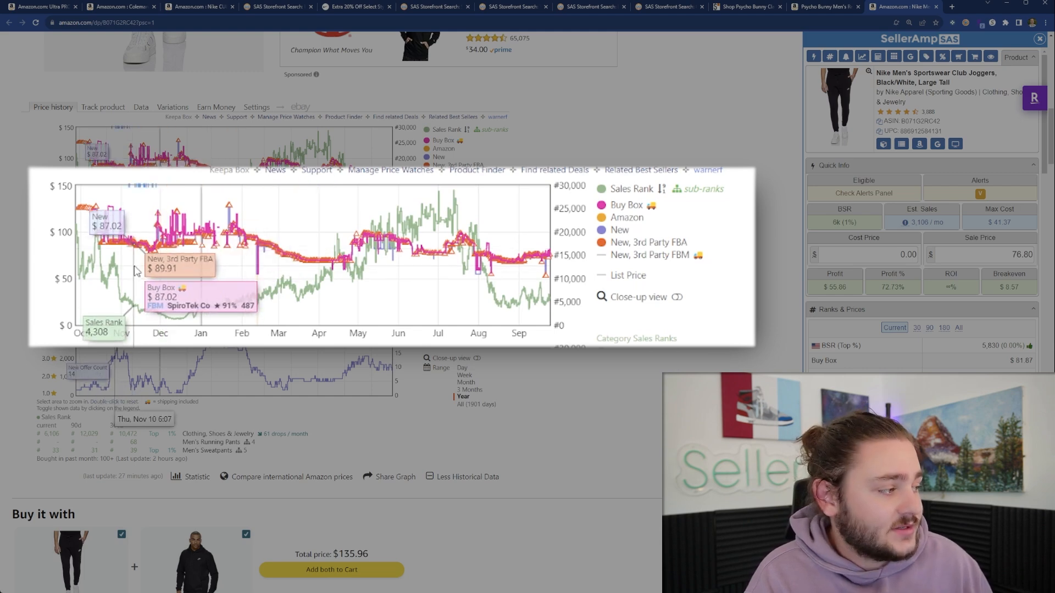
{"action": "mouse_move", "coordinate": [181, 263]}
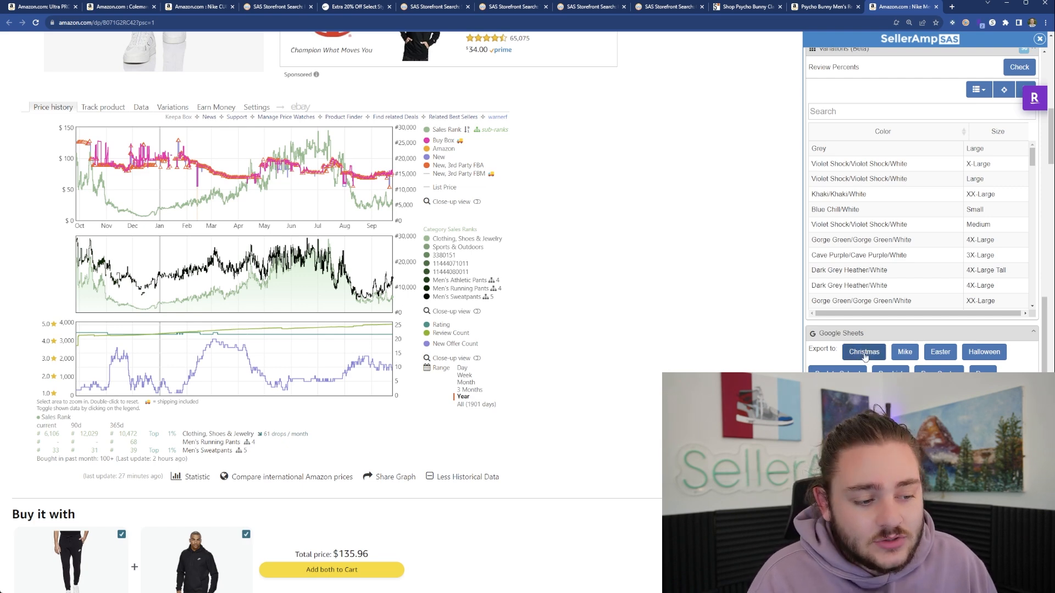
- Export the jogger via SAS's Christmas button, then check the mappings and the row 16 link
{"action": "left_click", "coordinate": [863, 352]}
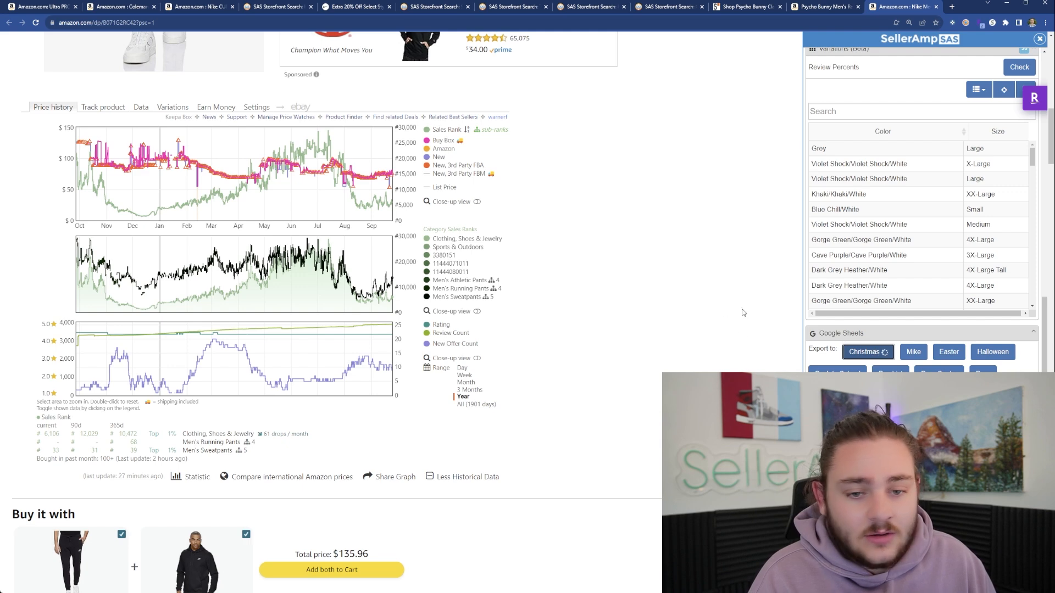
{"action": "left_click", "coordinate": [868, 351]}
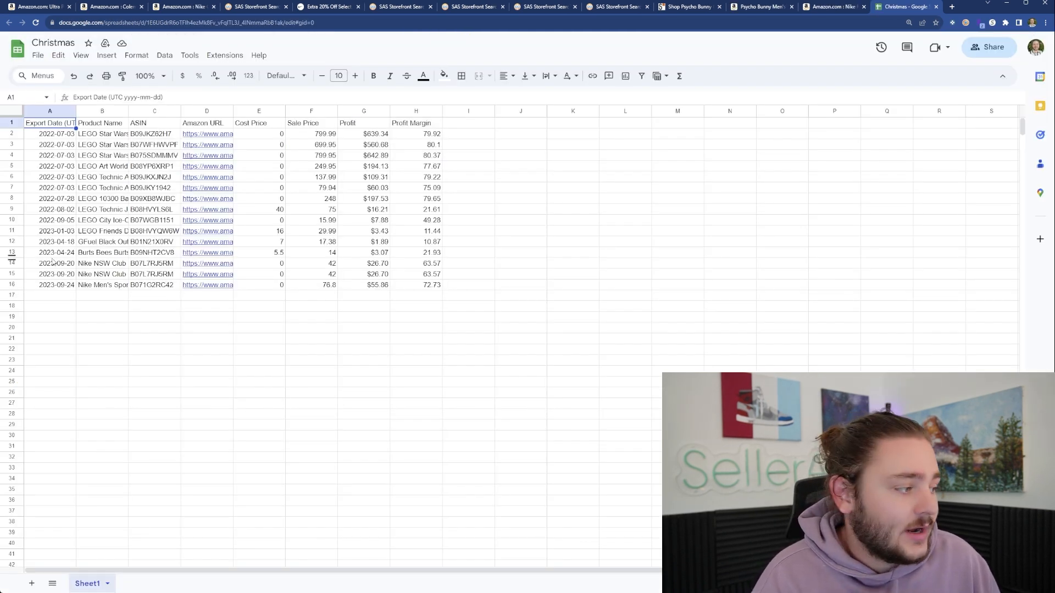
{"action": "left_click", "coordinate": [904, 7]}
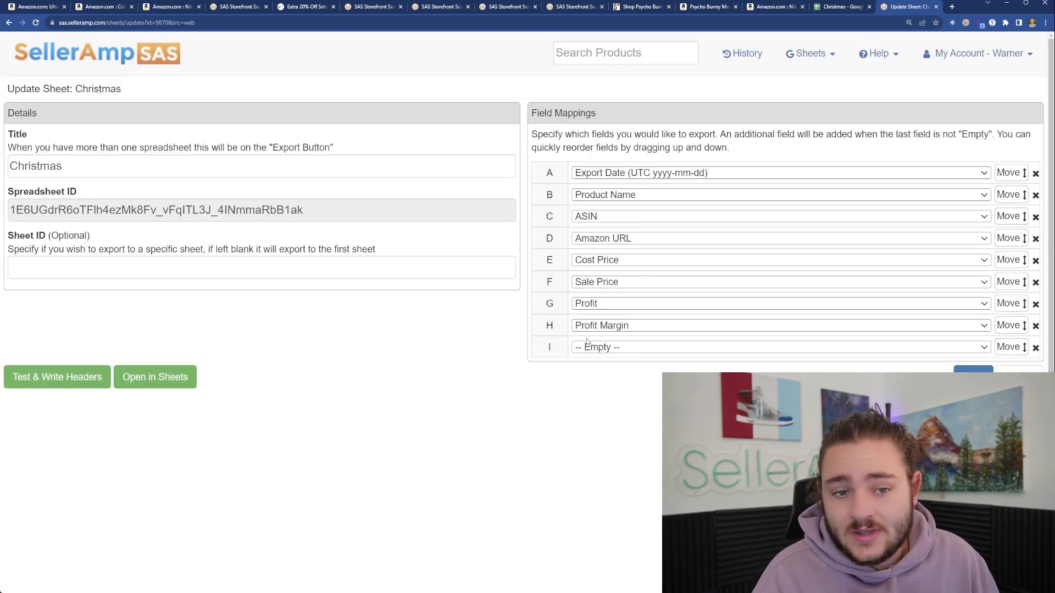
{"action": "mouse_move", "coordinate": [969, 192]}
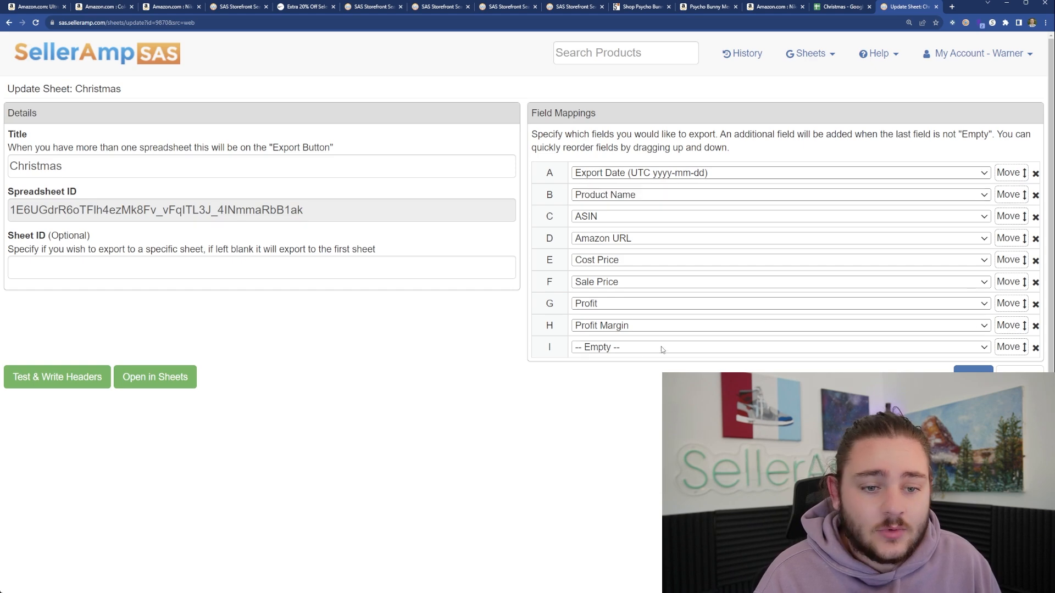
{"action": "left_click", "coordinate": [776, 347]}
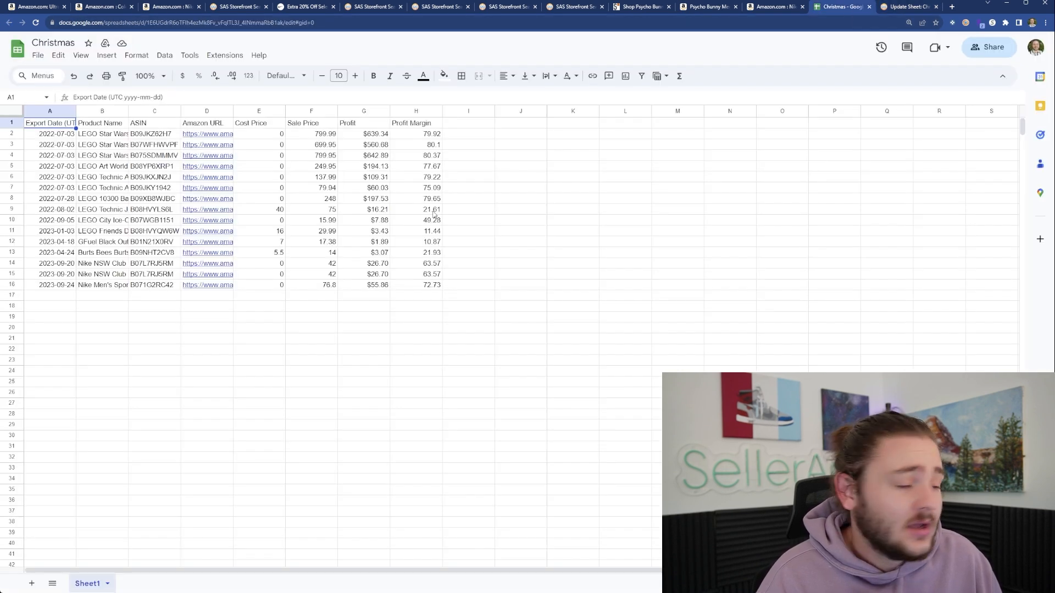
{"action": "mouse_move", "coordinate": [637, 182]}
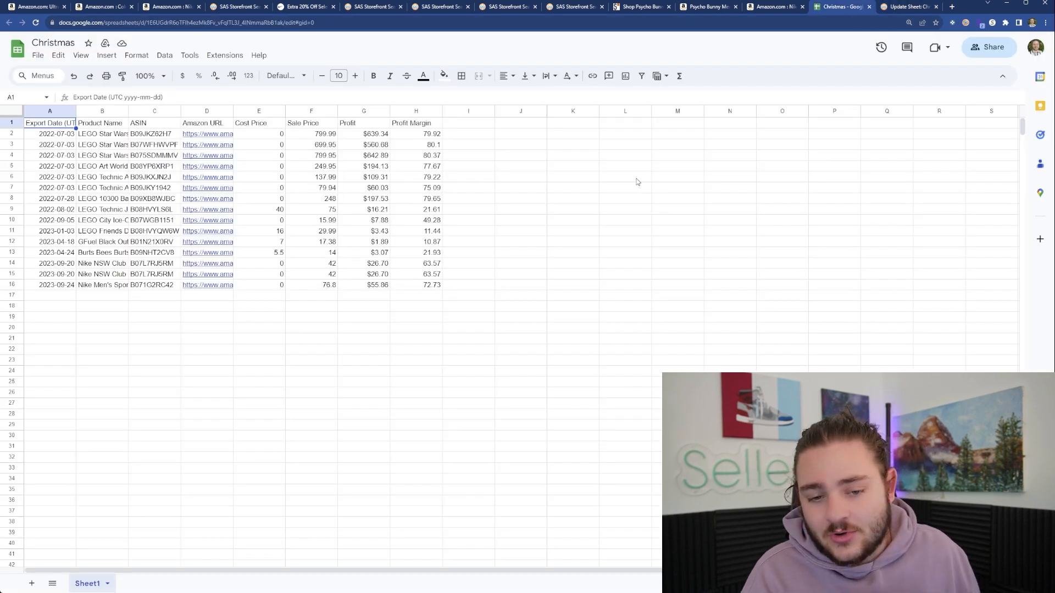
{"action": "mouse_move", "coordinate": [96, 310]}
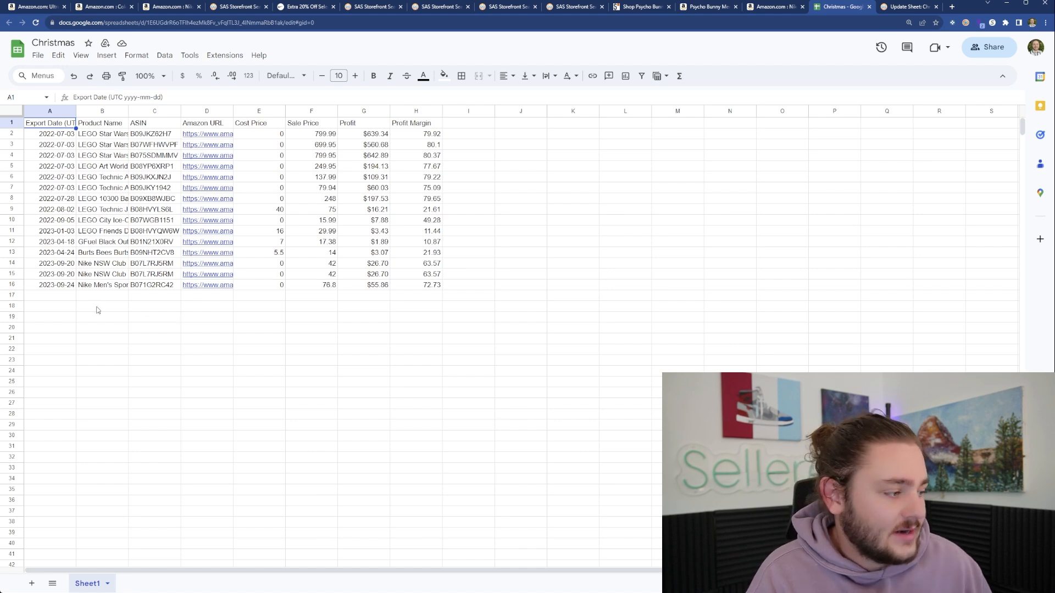
{"action": "left_click", "coordinate": [206, 285]}
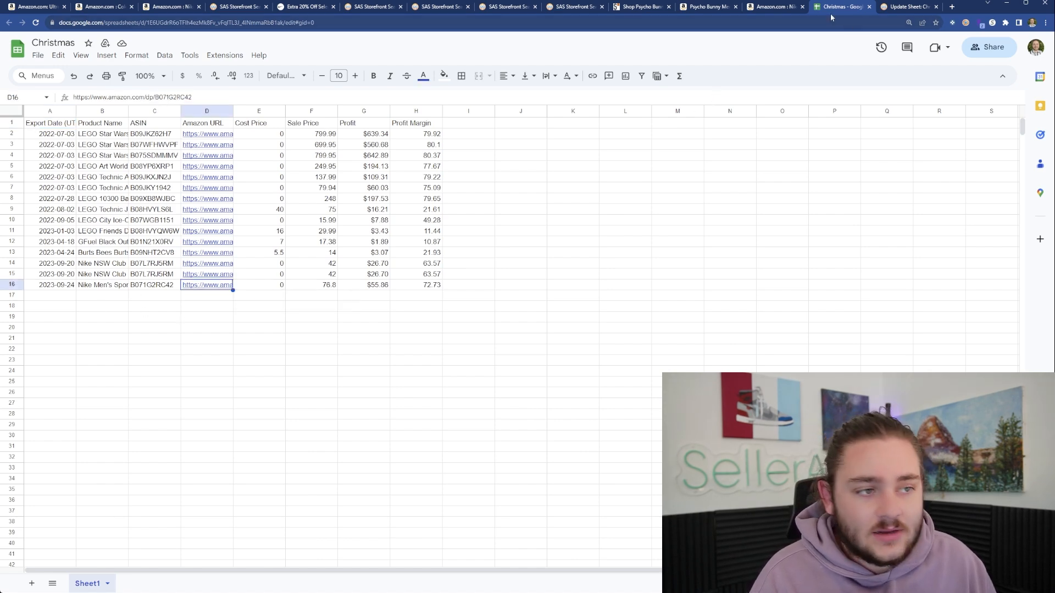
{"action": "left_click", "coordinate": [774, 6]}
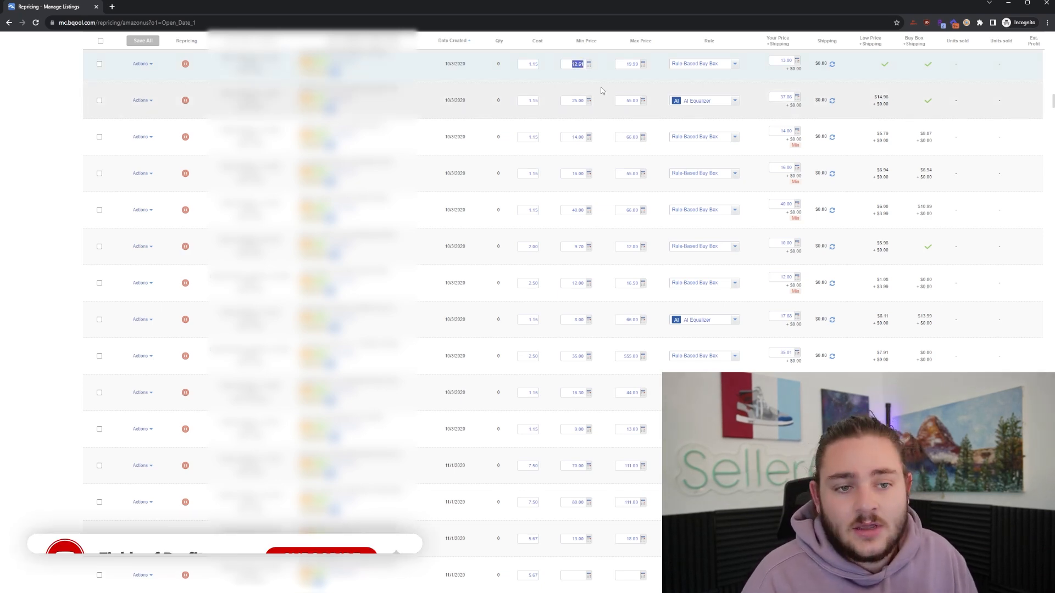
- Leave BQool's Manage Listings page to head to Capital One Shopping
{"action": "left_click", "coordinate": [321, 543]}
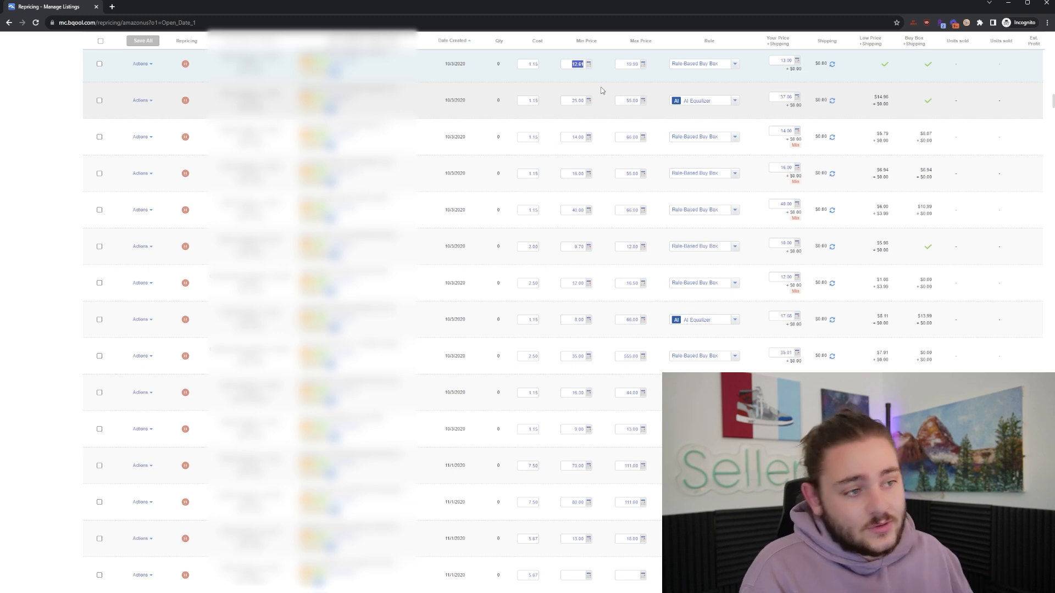
{"action": "mouse_move", "coordinate": [649, 147]}
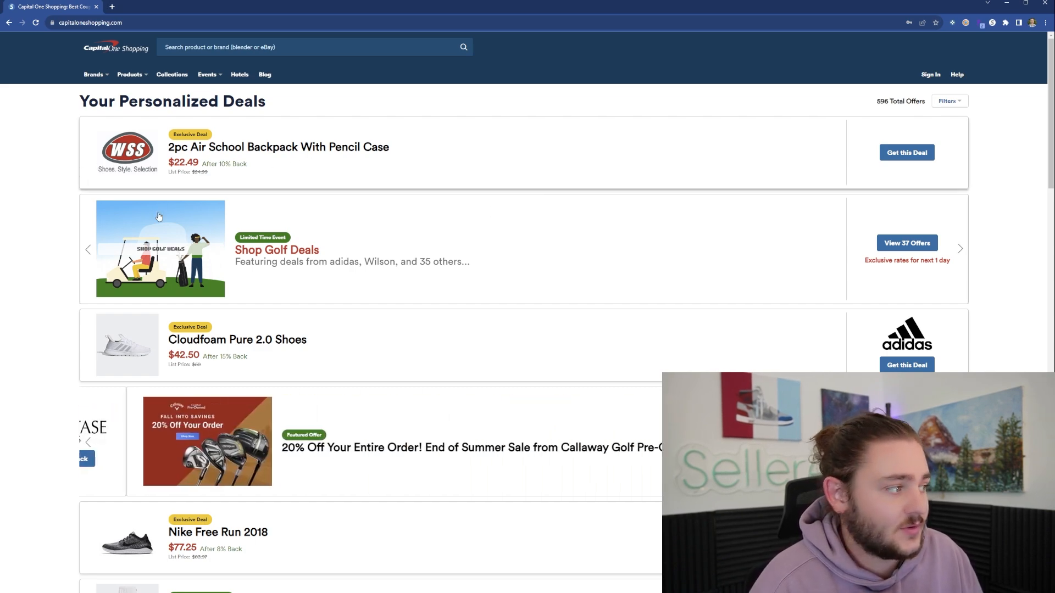
- Browse DealsPlus in a new tab, then open cashbackmonitor.com from the address bar suggestions
{"action": "scroll", "scroll_direction": "down", "scroll_amount": 3}
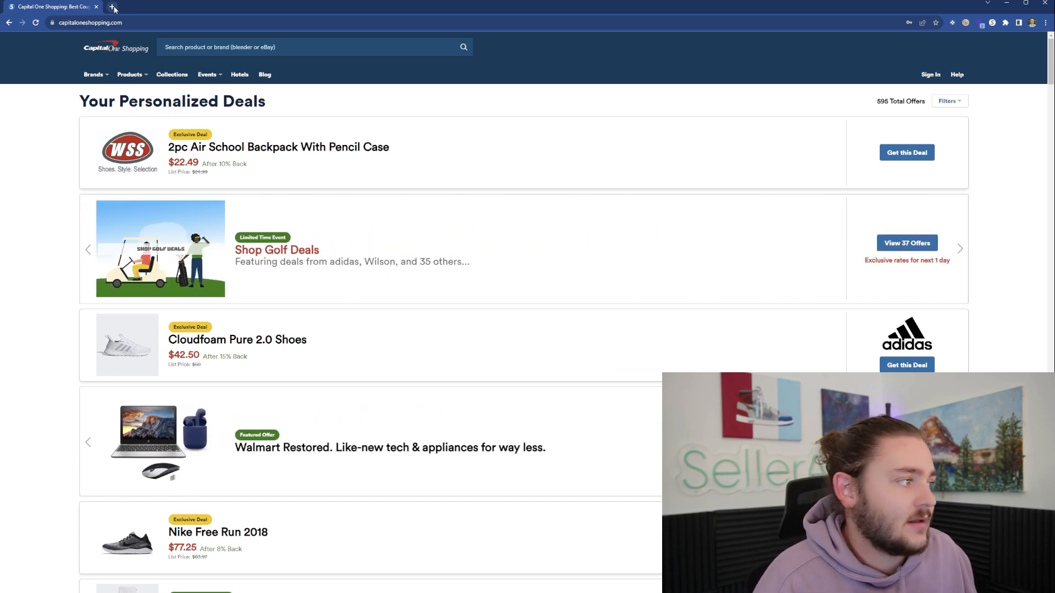
{"action": "left_click", "coordinate": [113, 7]}
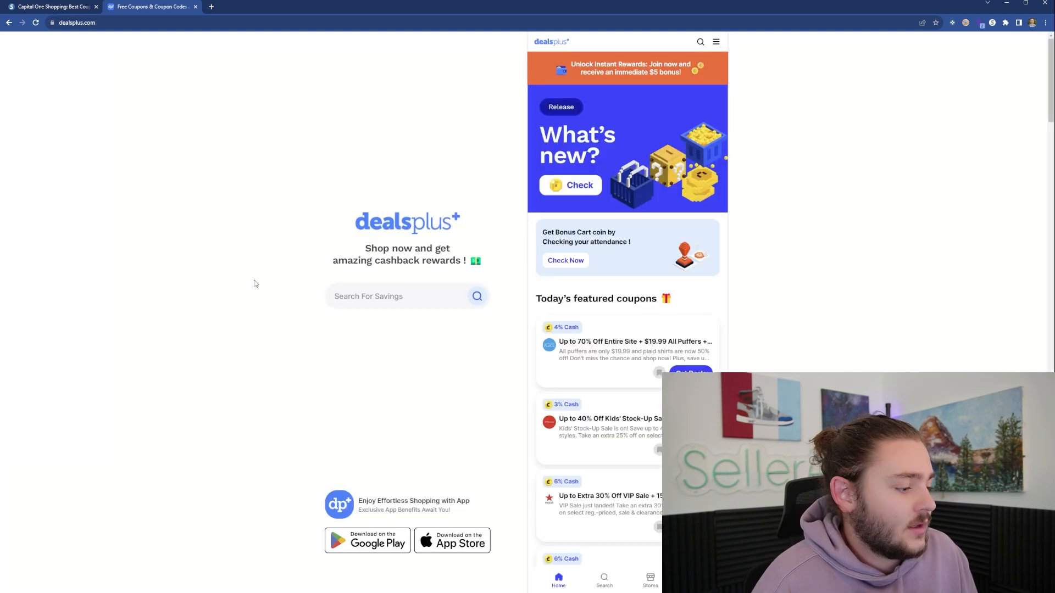
{"action": "scroll", "scroll_direction": "down", "scroll_amount": 3}
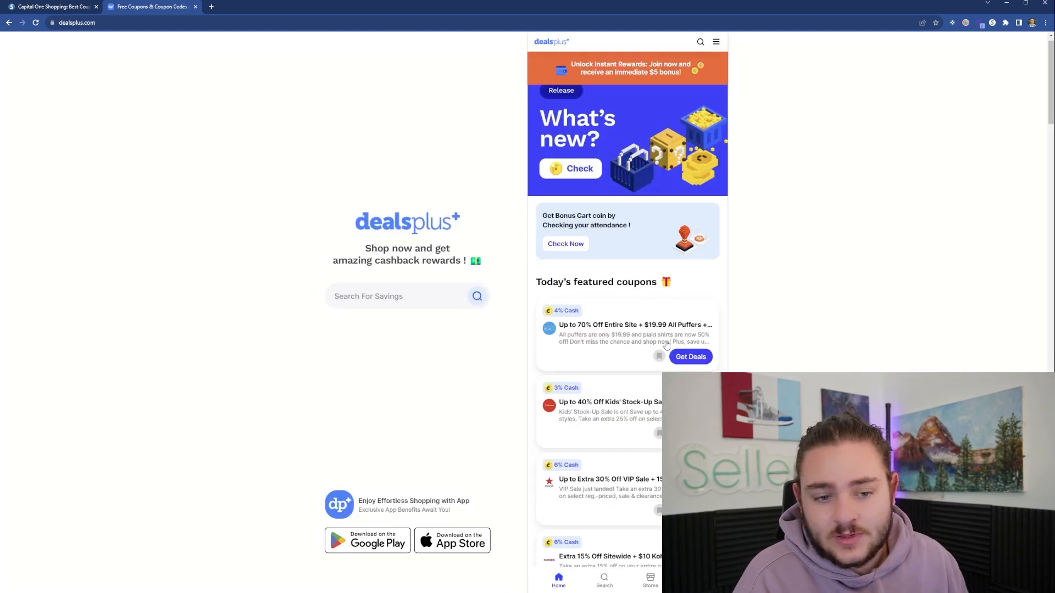
{"action": "scroll", "scroll_direction": "down", "scroll_amount": 3}
{"action": "type", "text": "cas"}
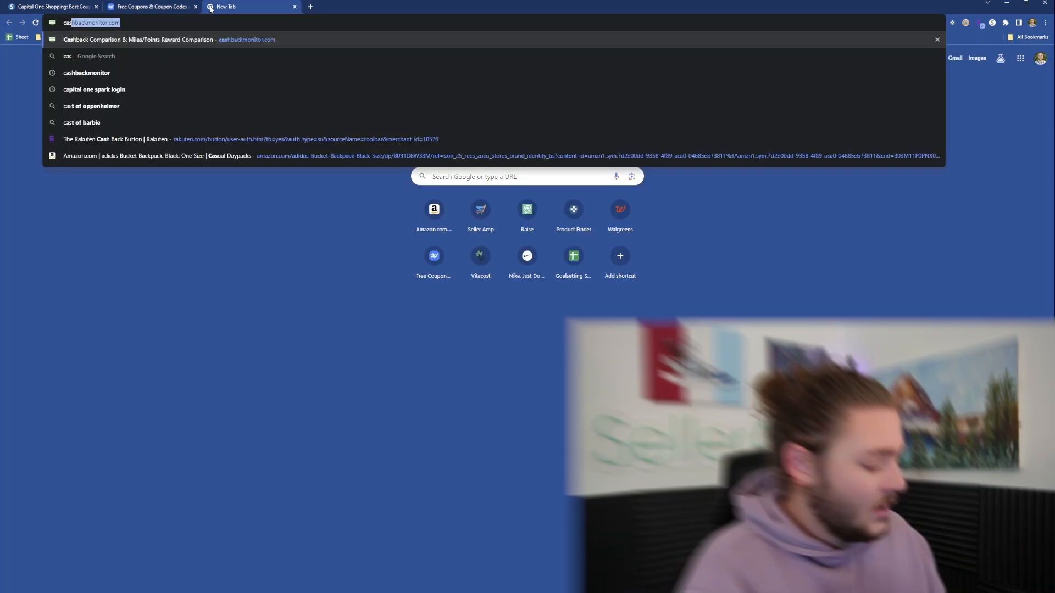
{"action": "left_click", "coordinate": [138, 39]}
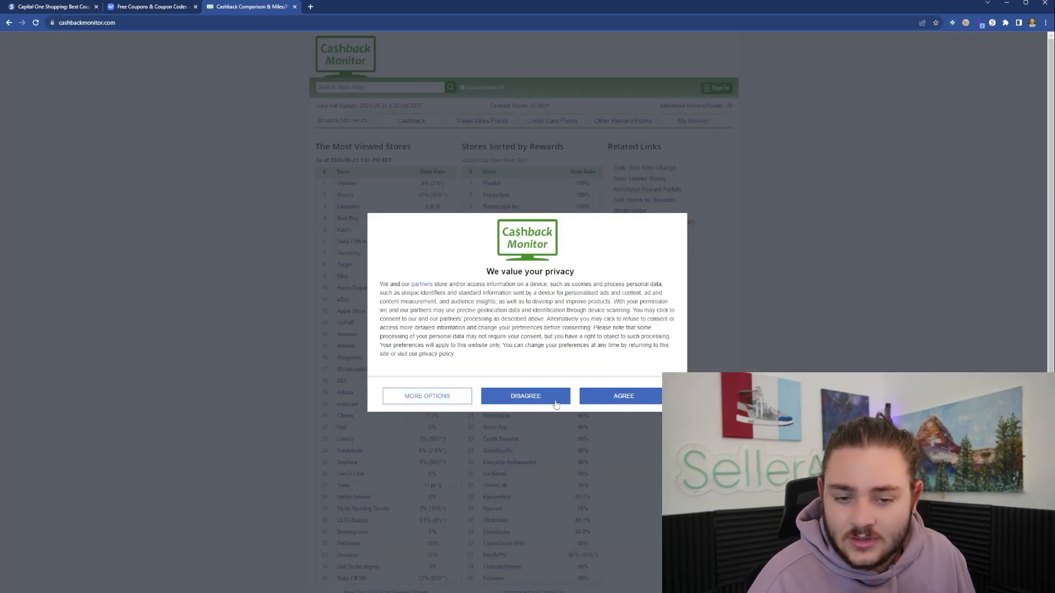
- Decline Cashback Monitor's privacy notice with Disagree
{"action": "left_click", "coordinate": [623, 396]}
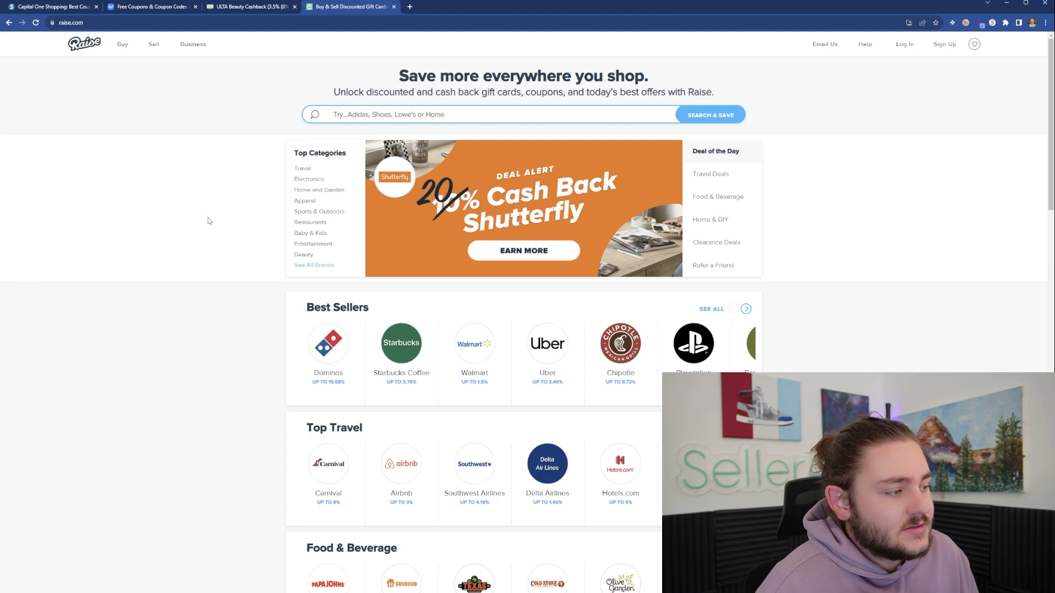
- Focus Raise's search box to look up a store's gift cards
{"action": "left_click", "coordinate": [471, 114]}
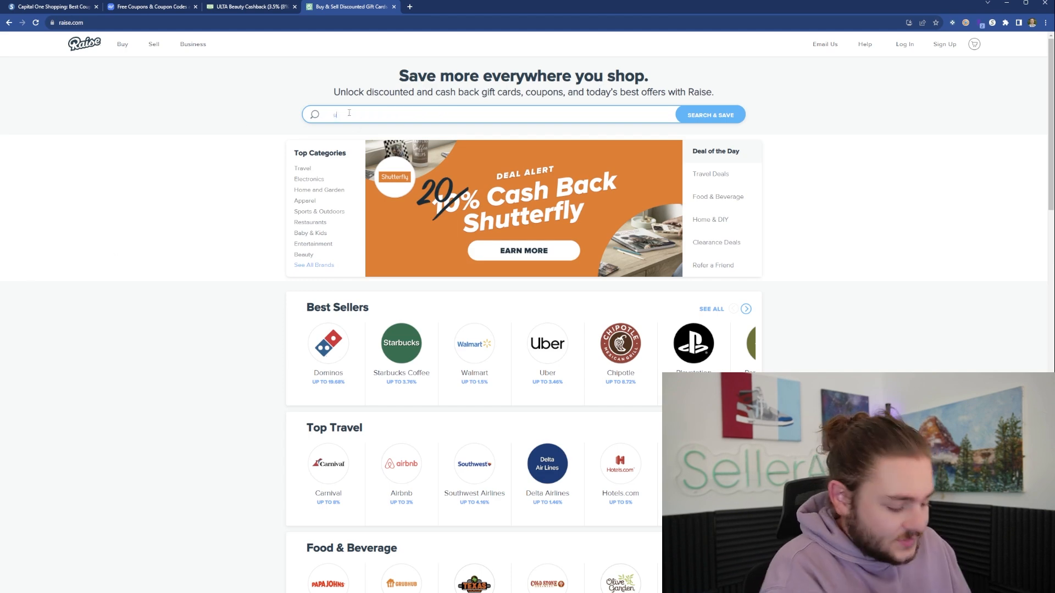